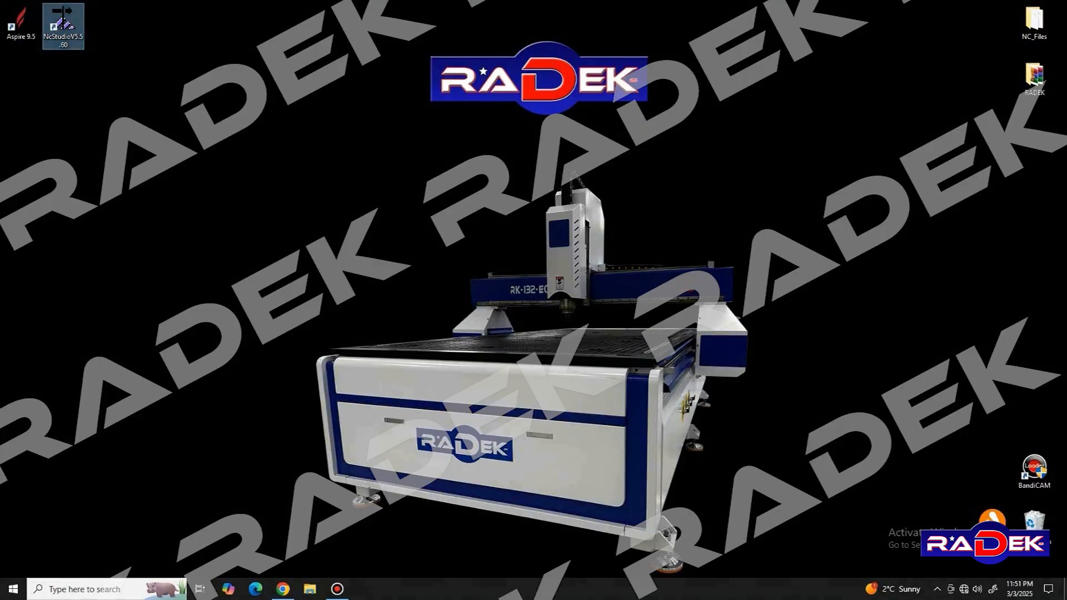
Launch NcStudio from its desktop shortcut
double_click(63, 22)
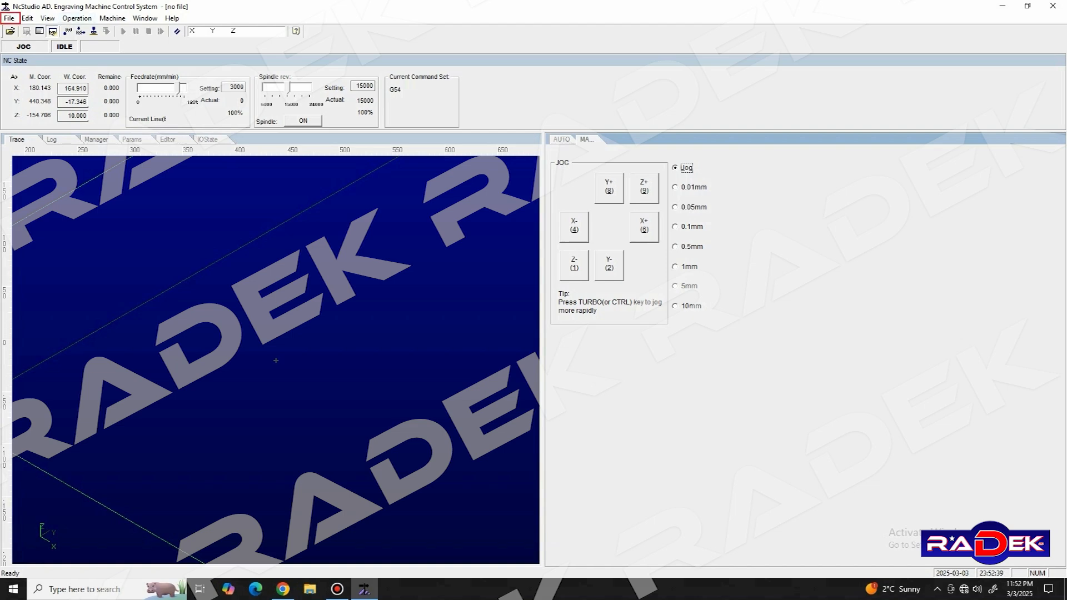
Browse the File and Edit menus, then bring up the Operation menu commands
click(9, 18)
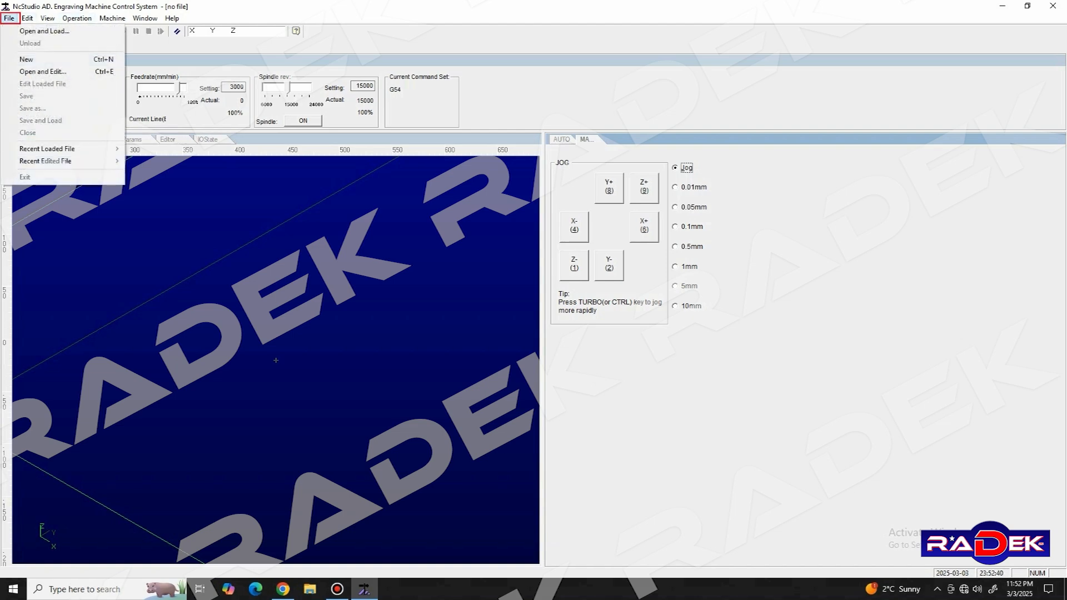
mouse_move(43, 71)
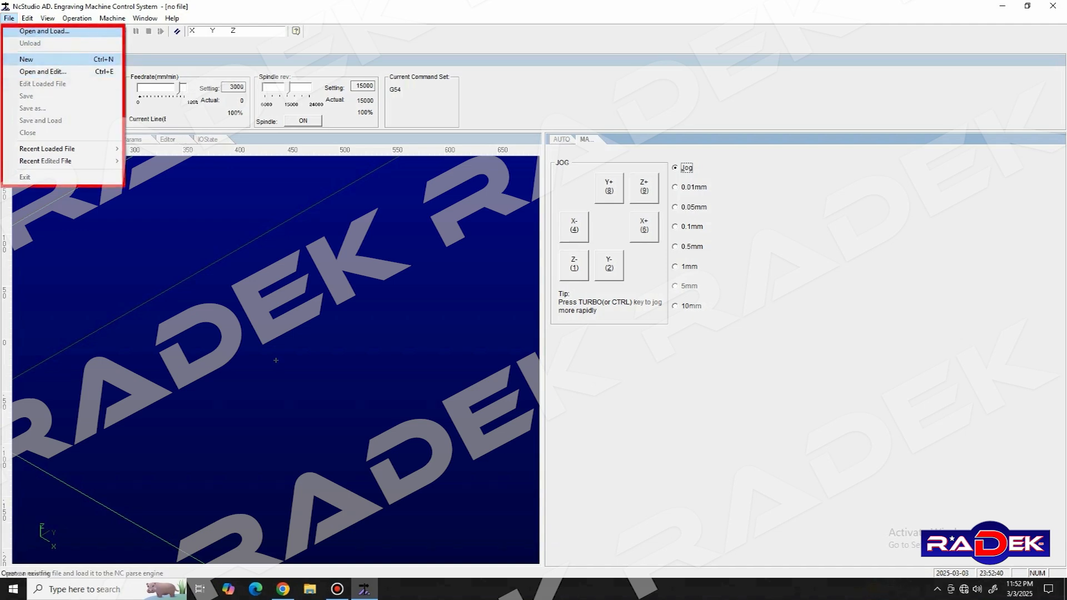
mouse_move(26, 59)
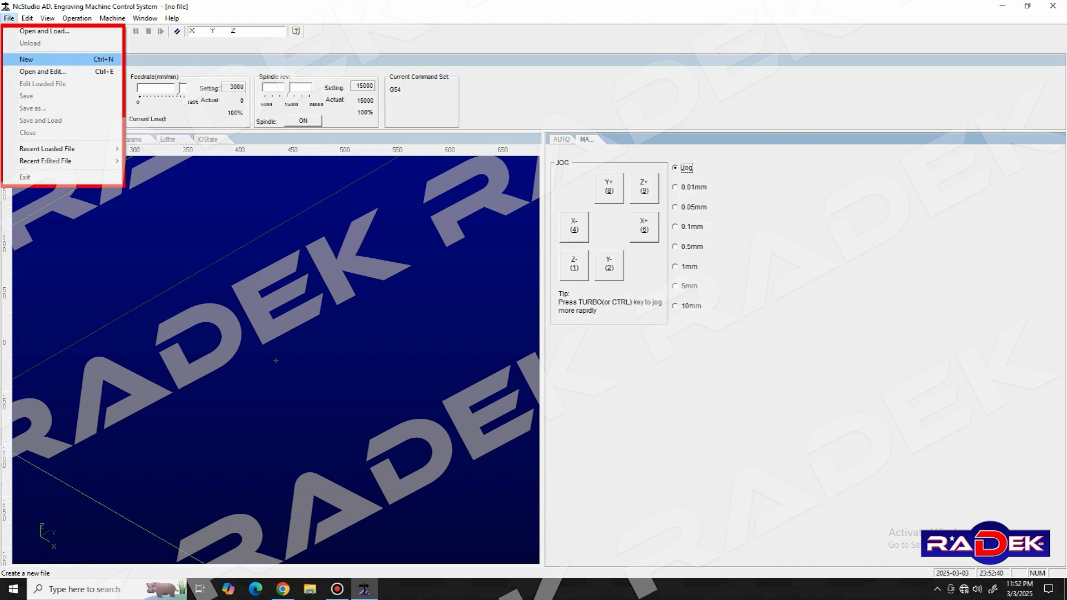
mouse_move(43, 72)
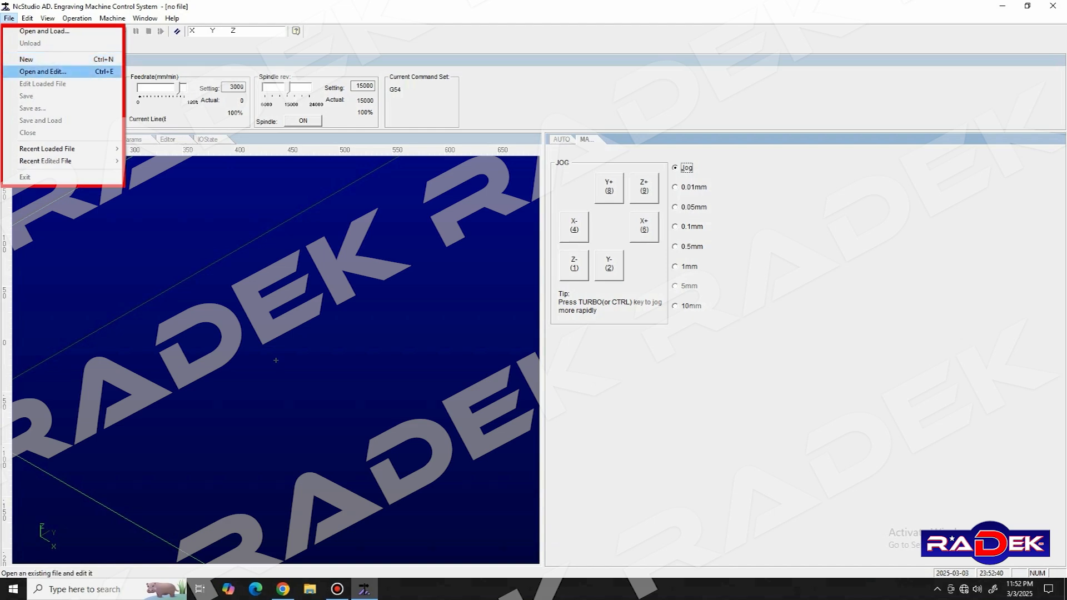
mouse_move(25, 58)
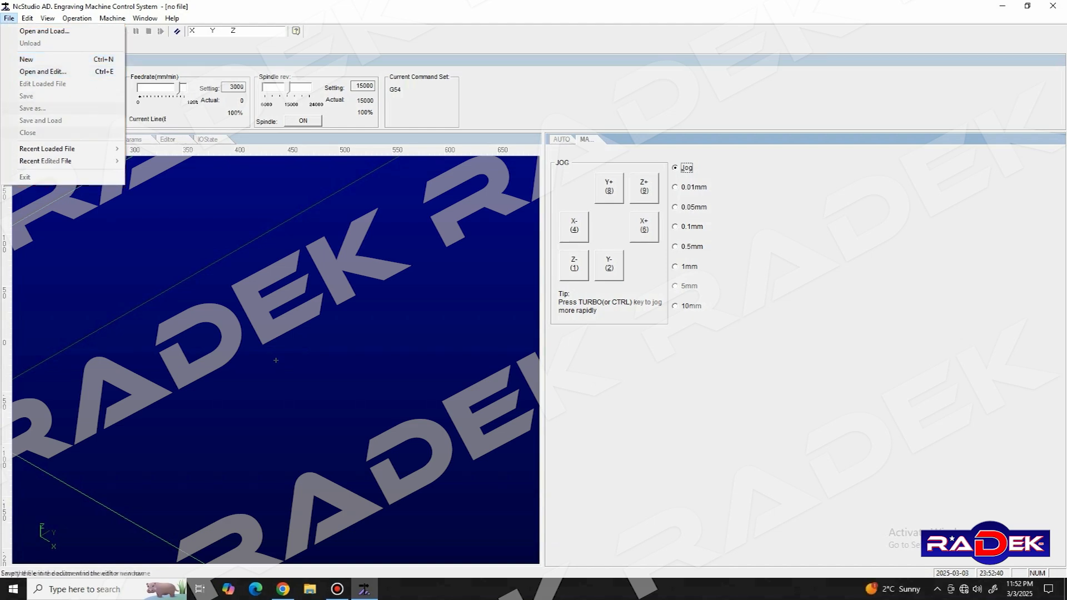
mouse_move(62, 160)
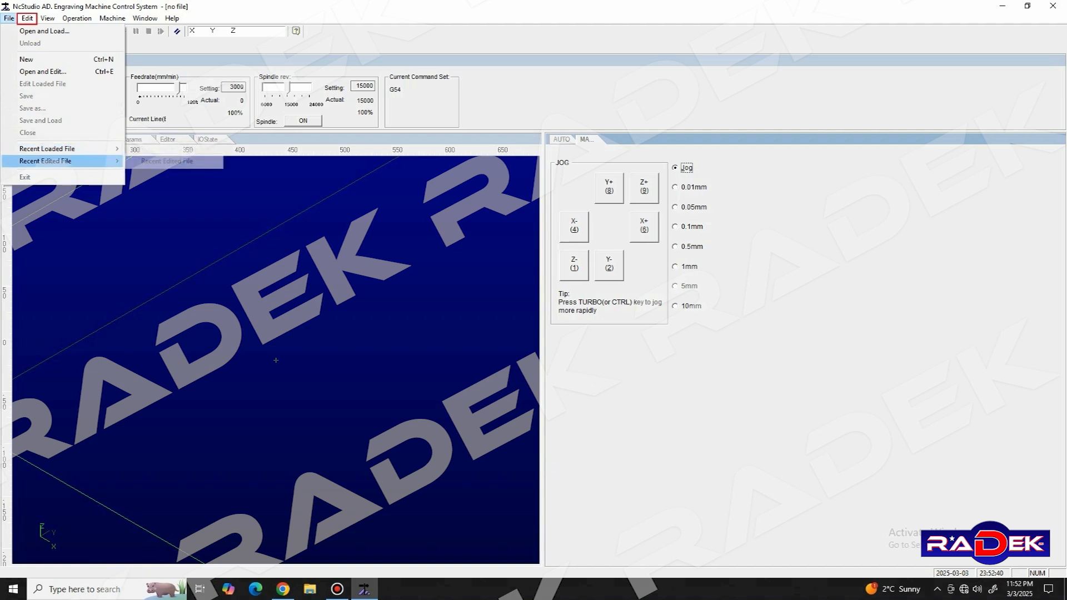
click(27, 19)
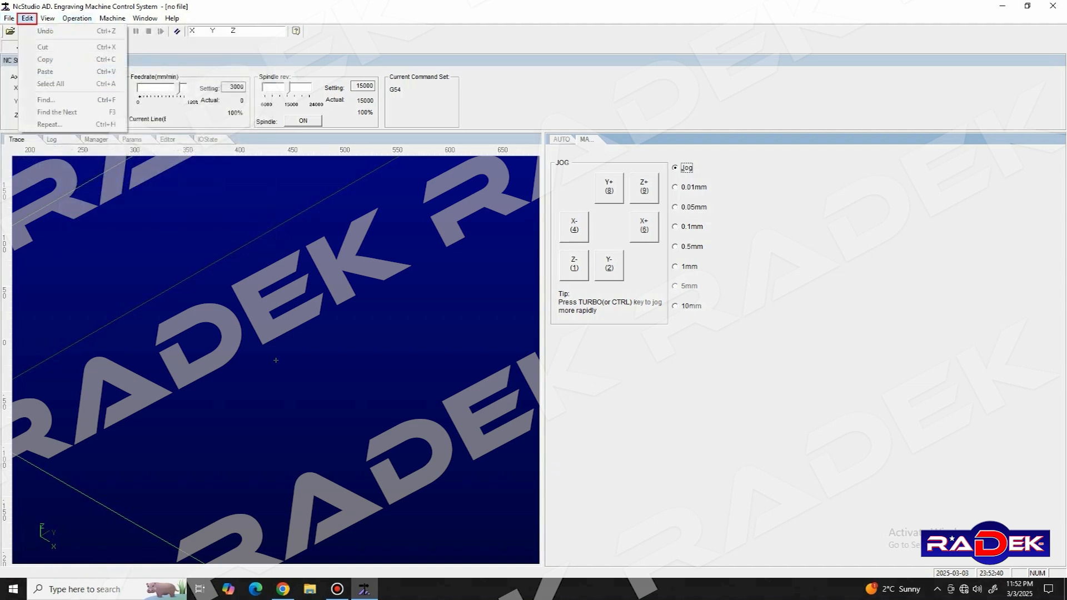
click(77, 17)
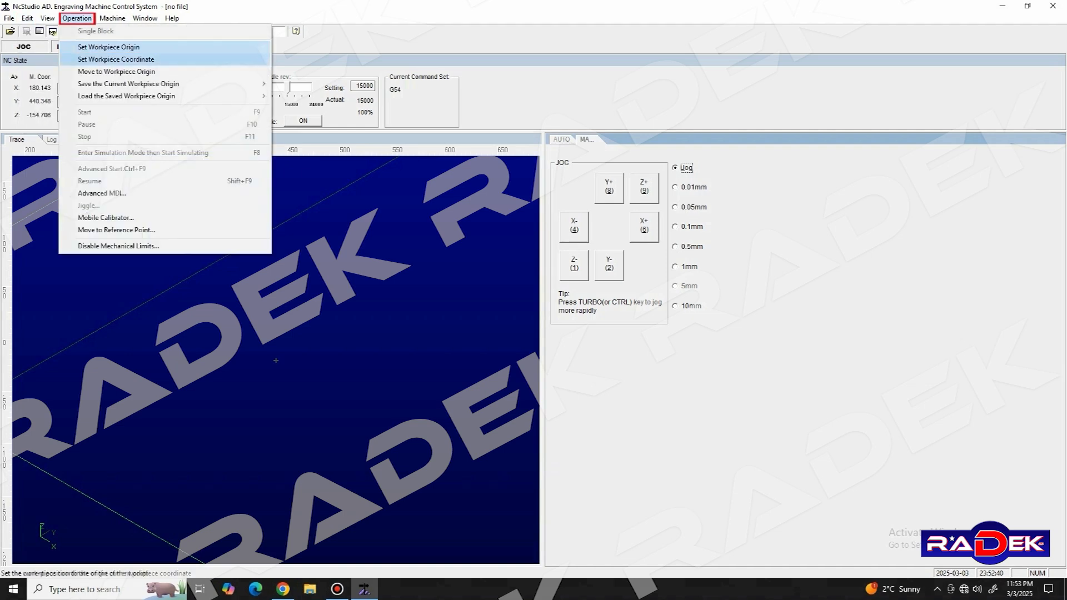
mouse_move(103, 194)
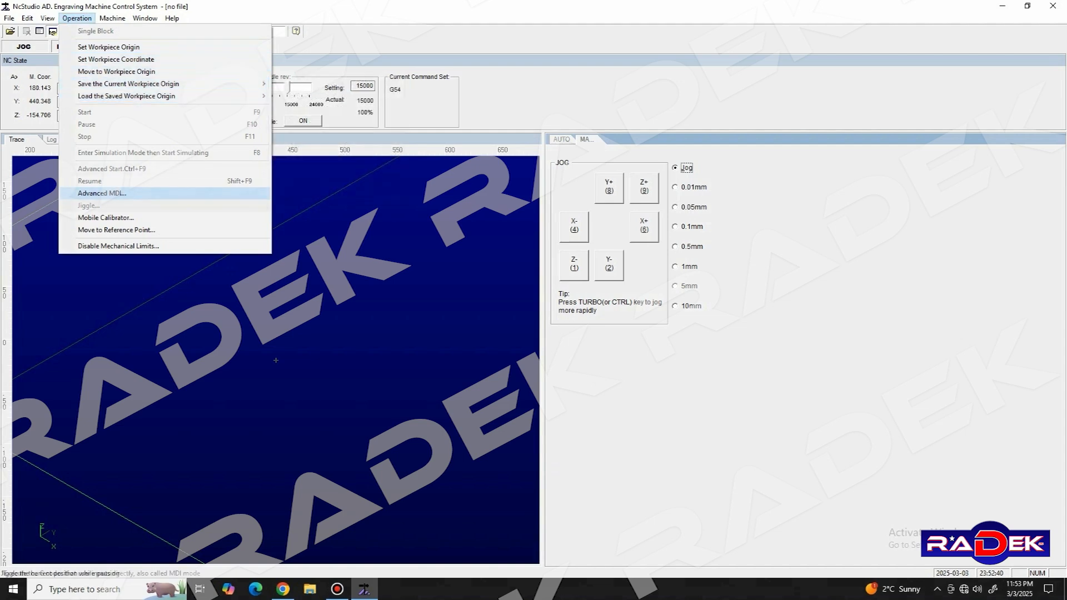
mouse_move(117, 229)
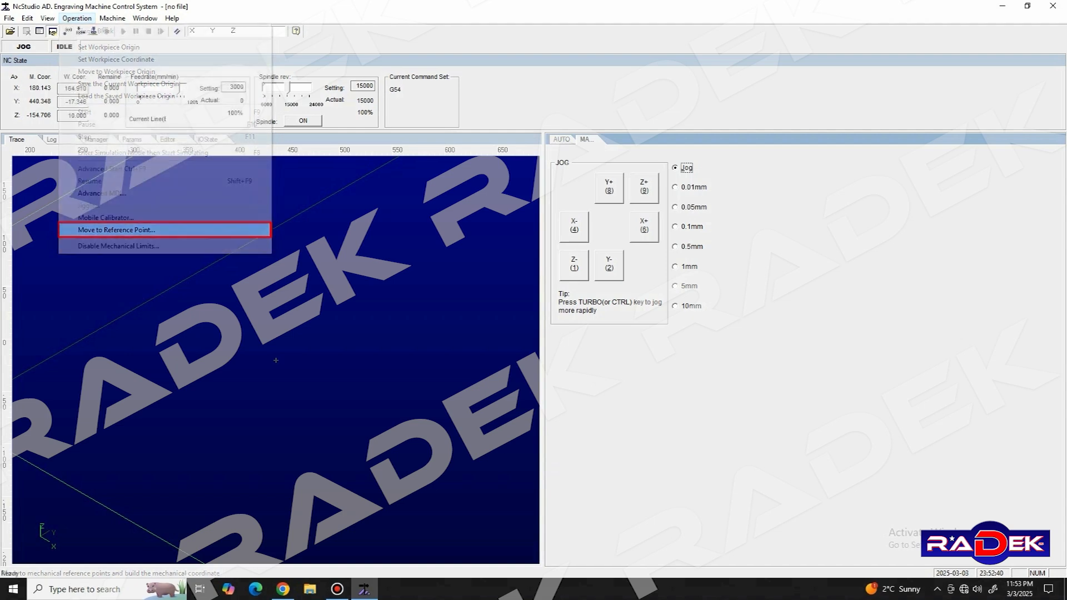
Bring up the Move to Reference Point (BKREF) homing dialog
click(116, 229)
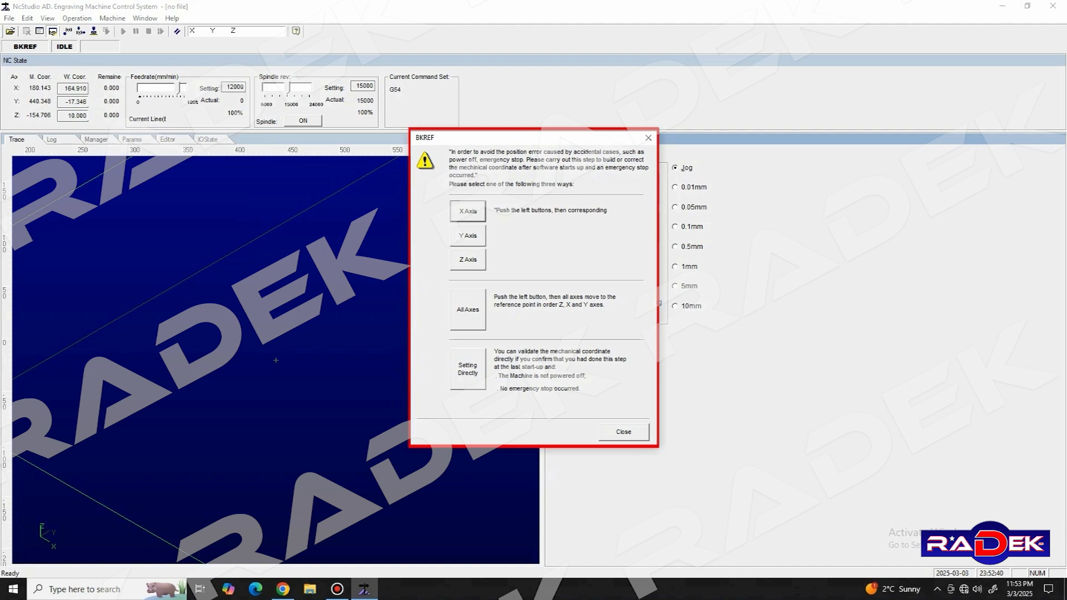
Home all axes to their reference points so machine coordinates read 0.000, then close the dialog
click(467, 309)
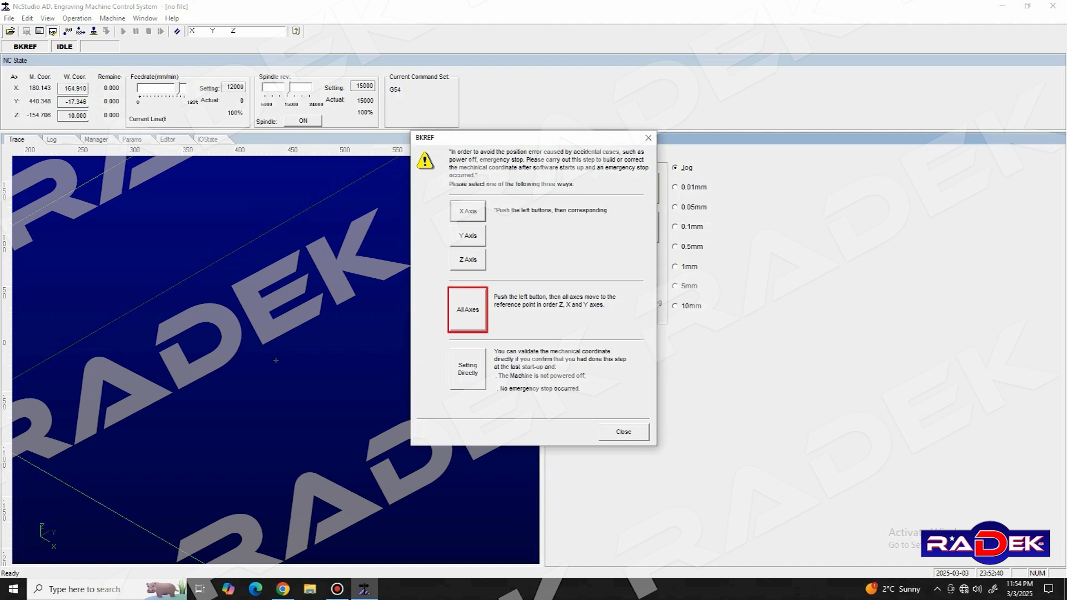
click(467, 310)
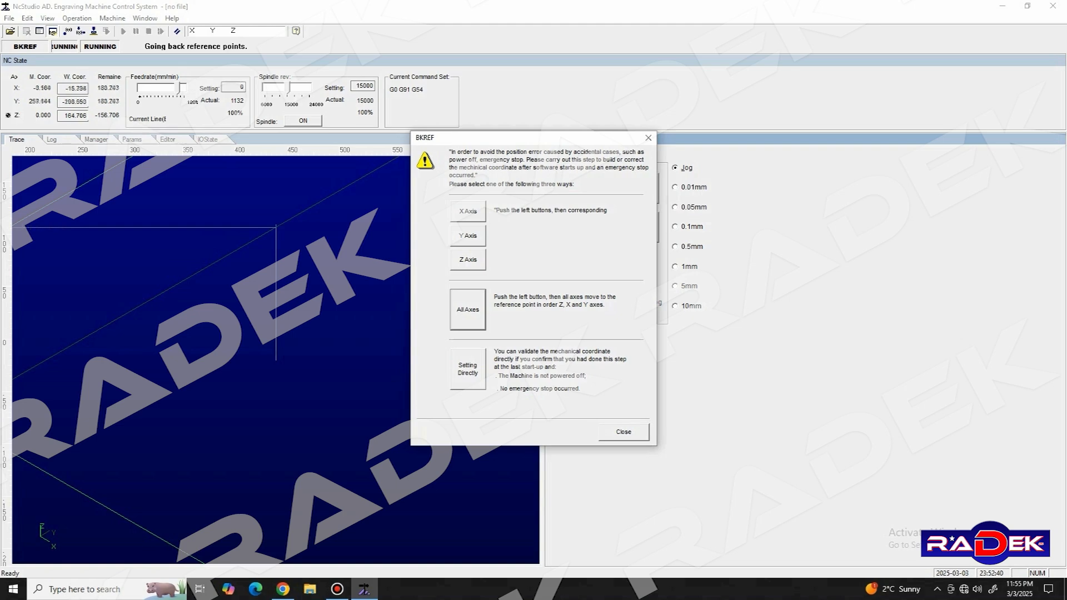
click(621, 431)
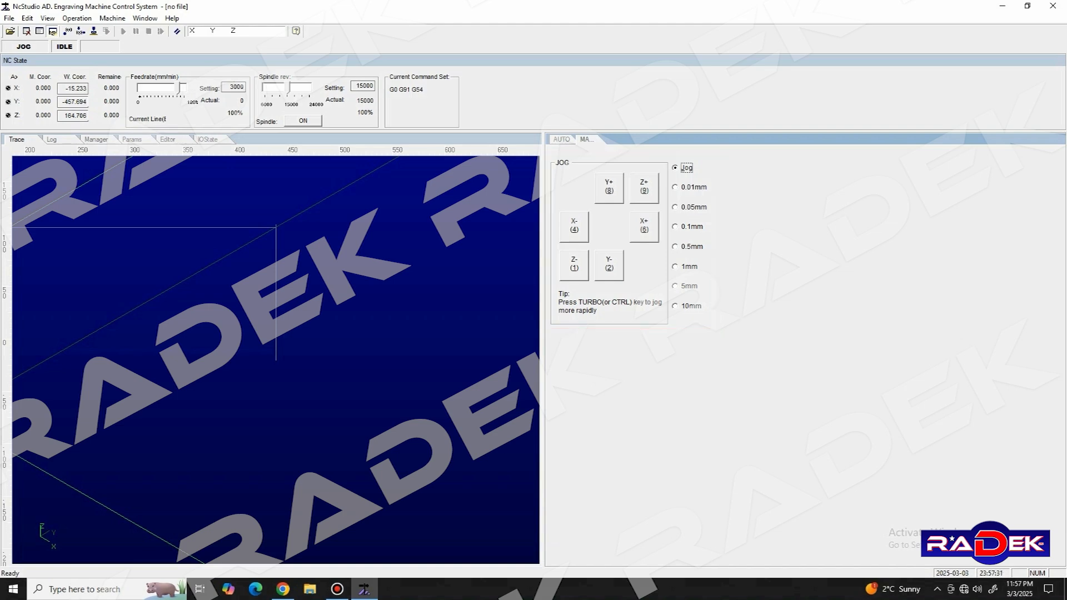
Jog the head manually along X, Y and lower the spindle along Z from the homed position
click(644, 227)
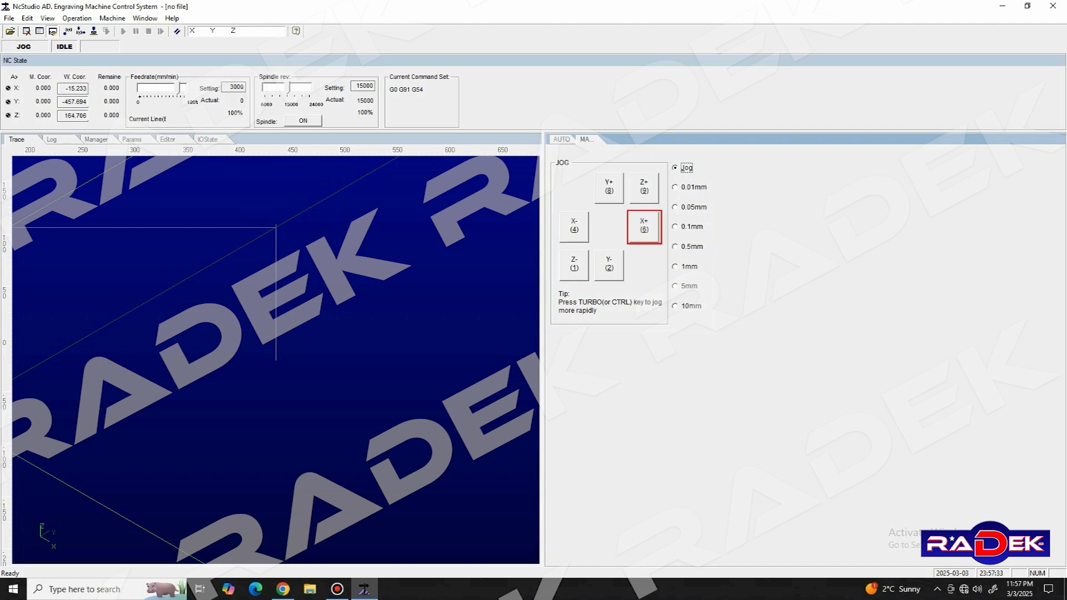
click(573, 227)
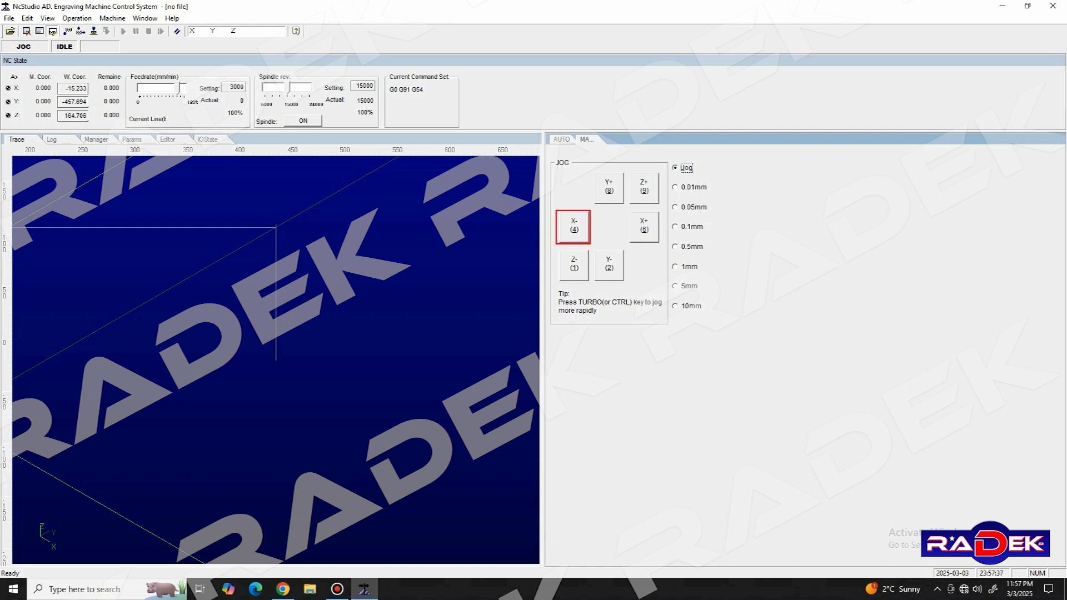
click(609, 189)
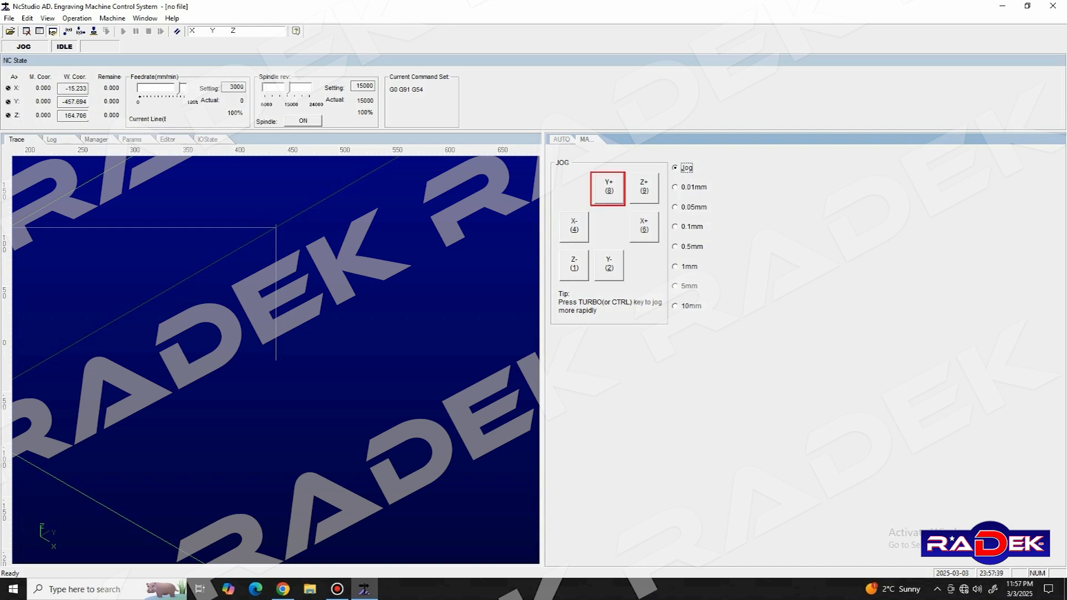
click(607, 266)
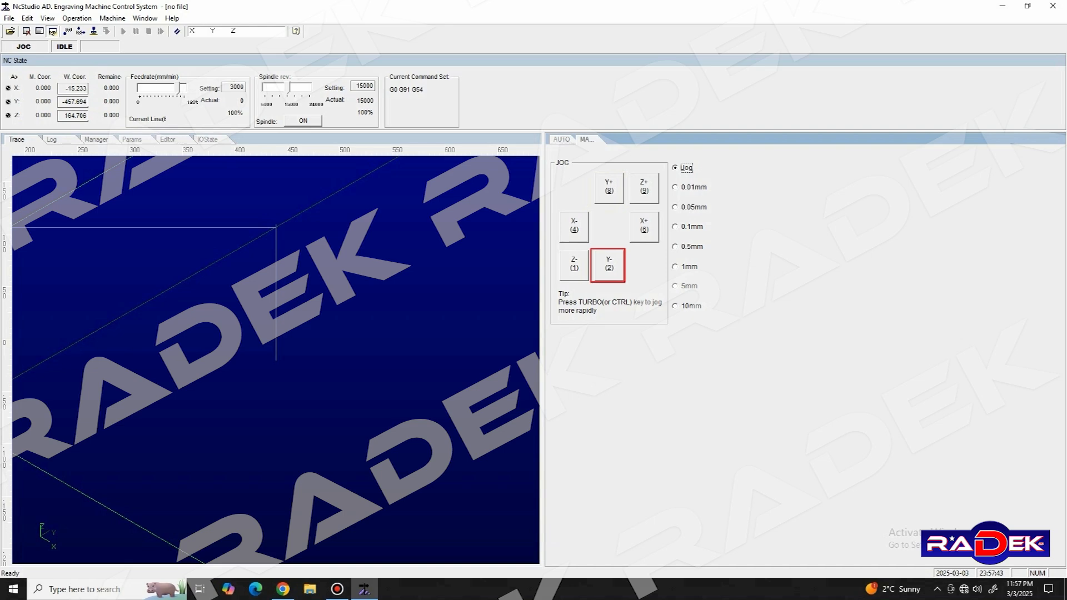
click(573, 264)
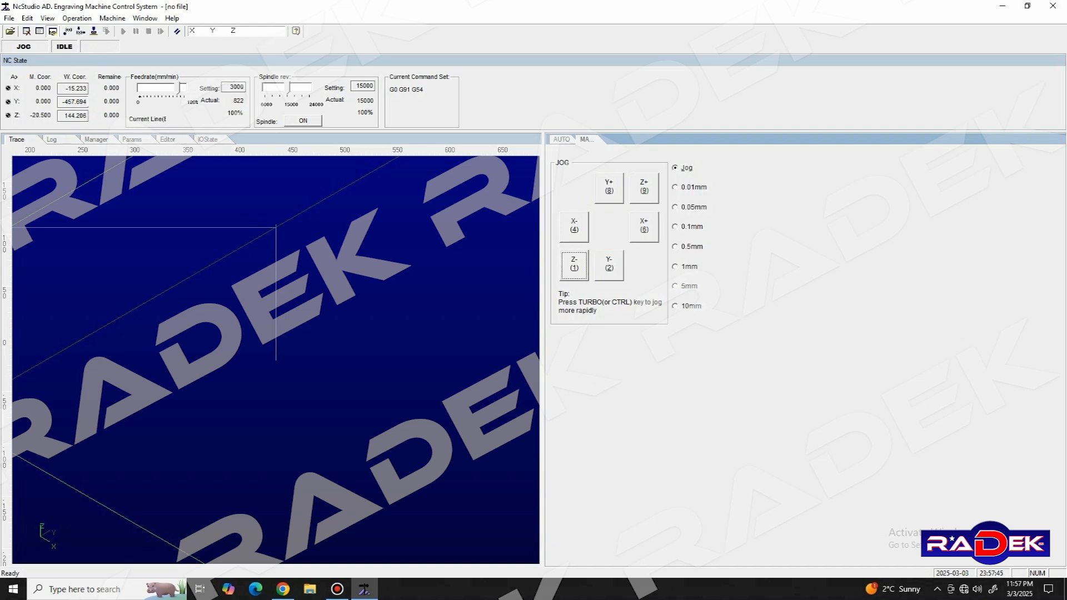
click(644, 227)
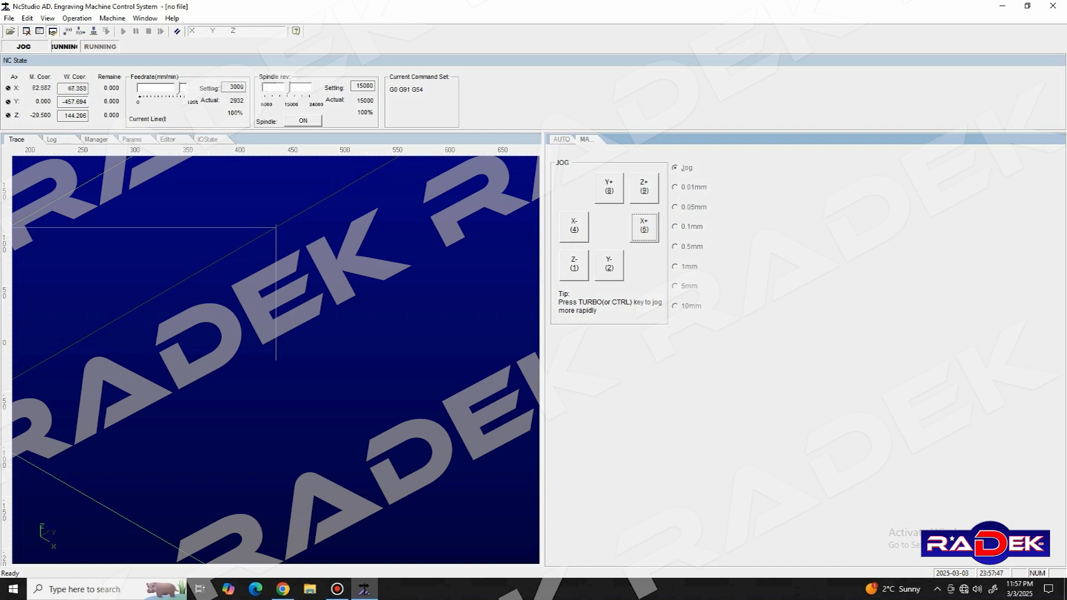
click(643, 186)
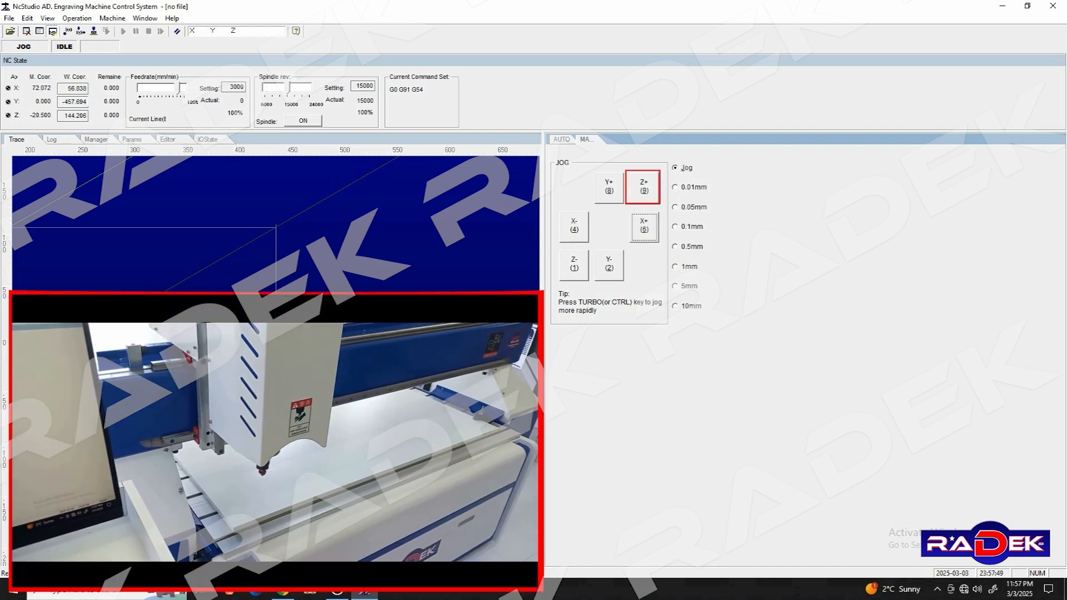
click(573, 265)
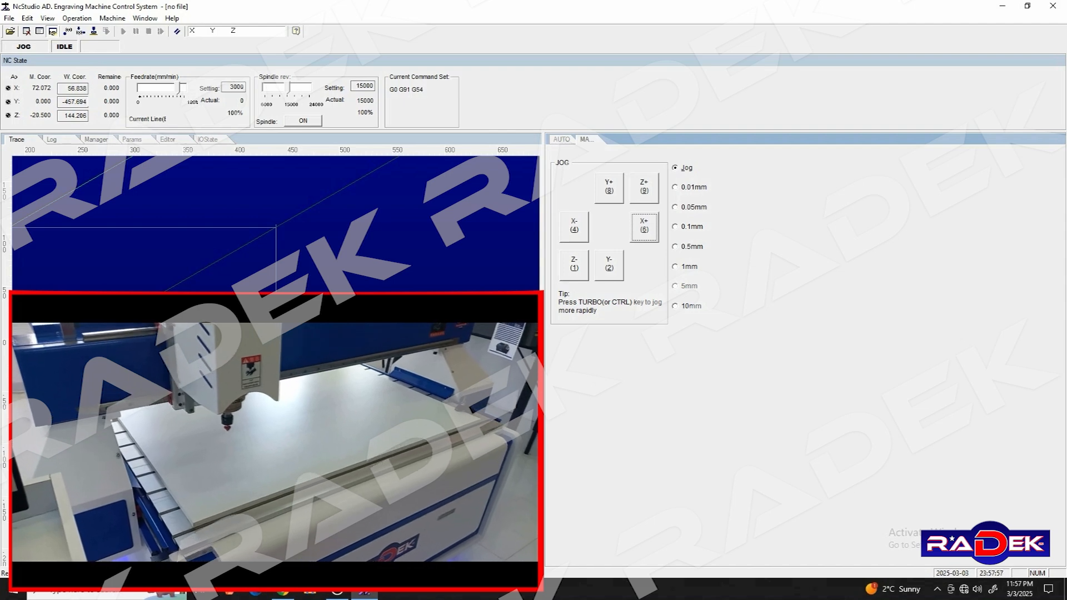
click(644, 227)
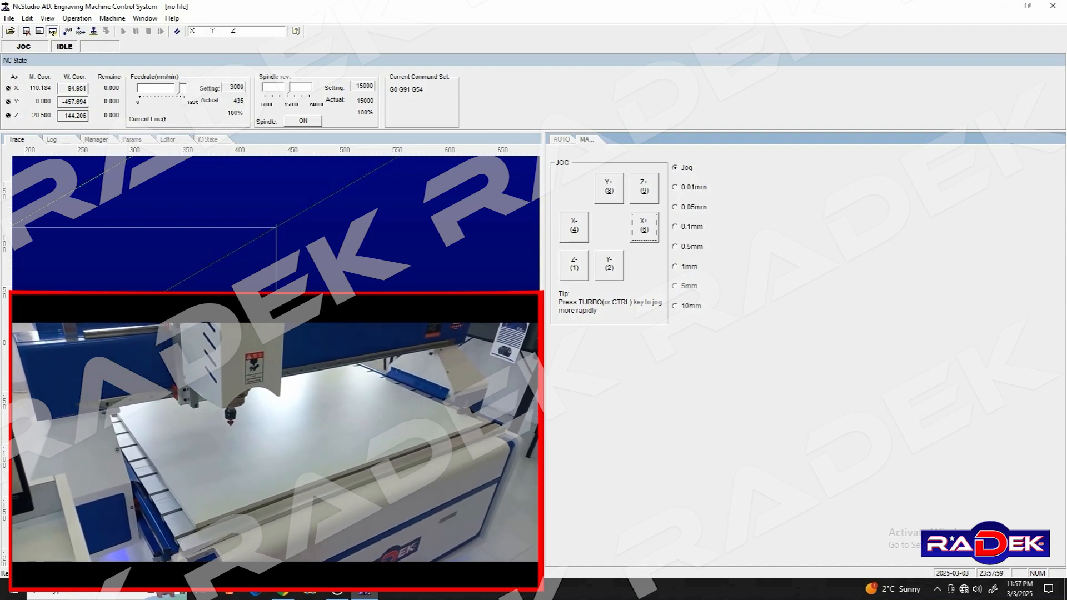
click(608, 186)
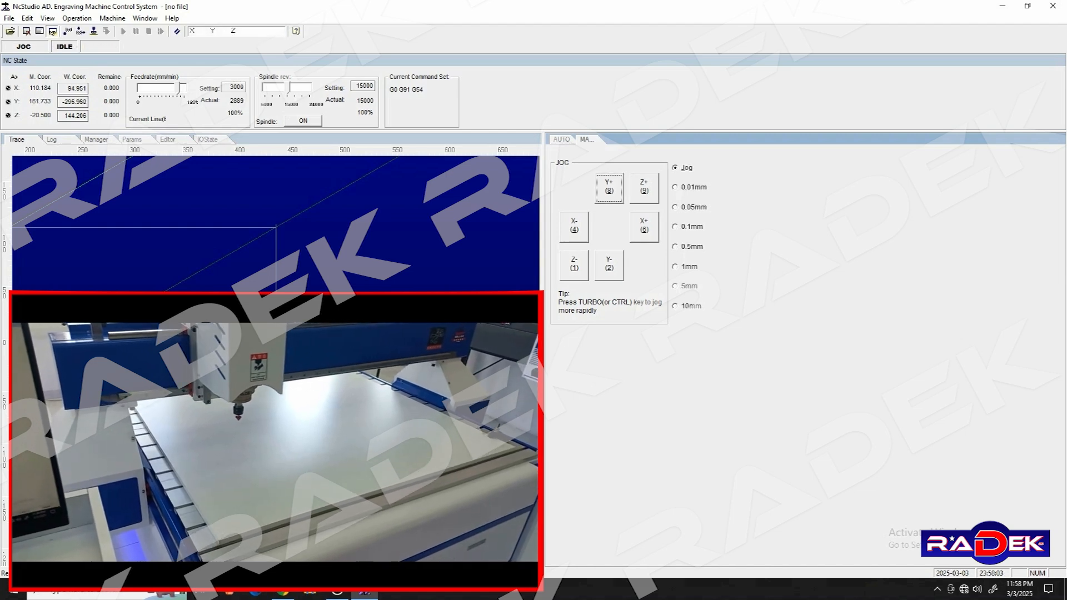
Keep jogging the head further in positive X and positive Y
click(644, 227)
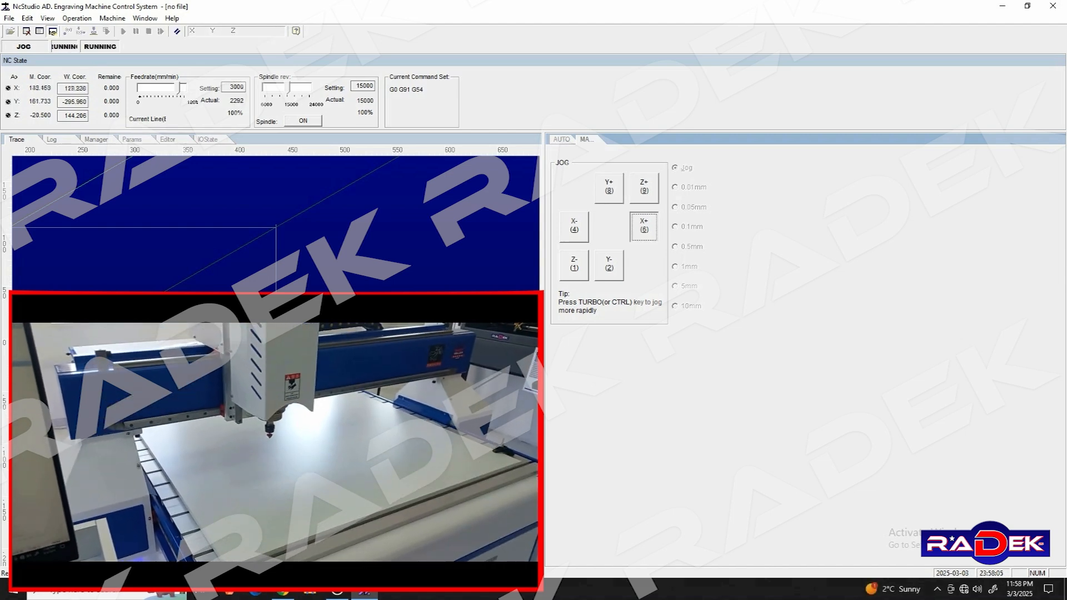
click(608, 185)
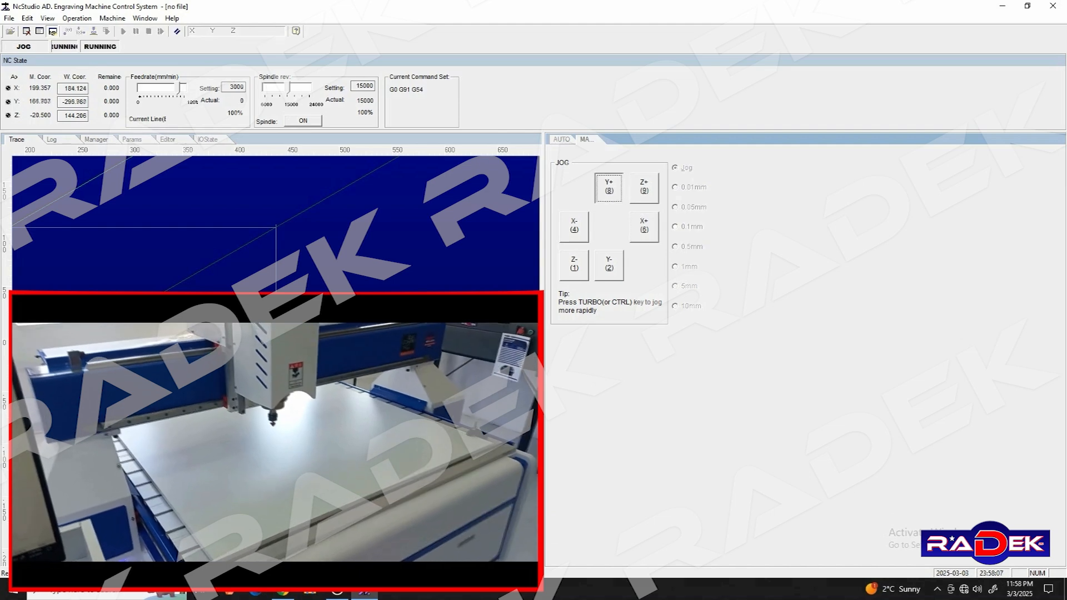
click(608, 185)
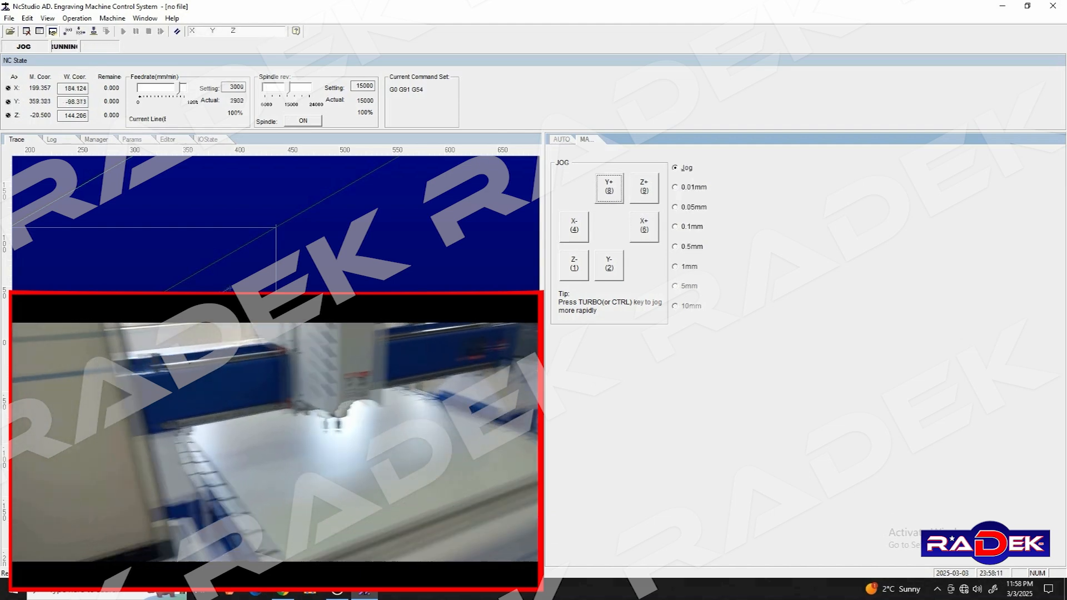
click(642, 227)
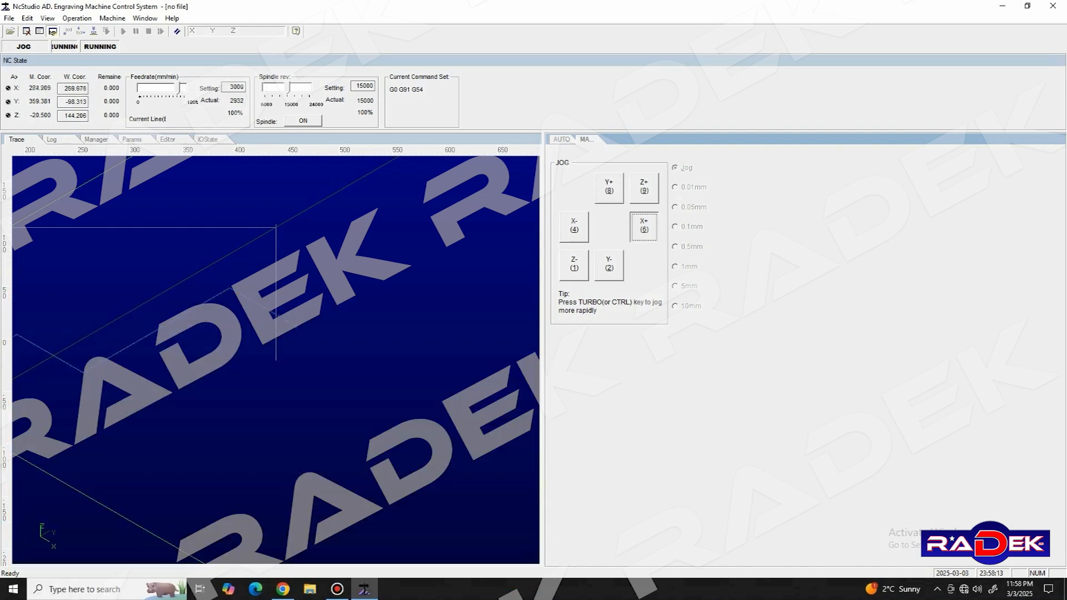
click(644, 226)
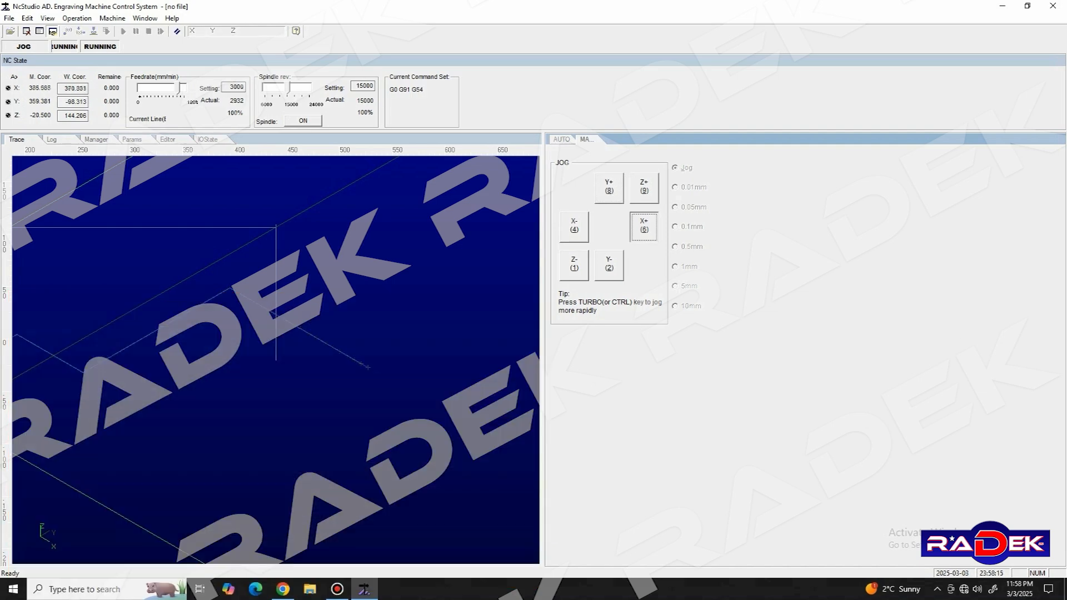
click(608, 185)
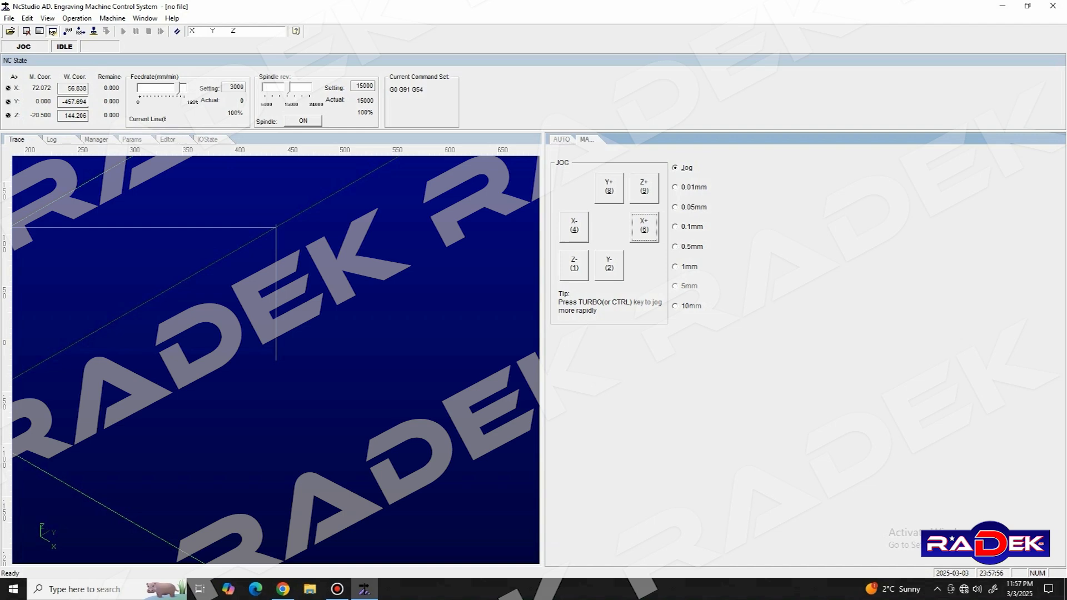
click(644, 227)
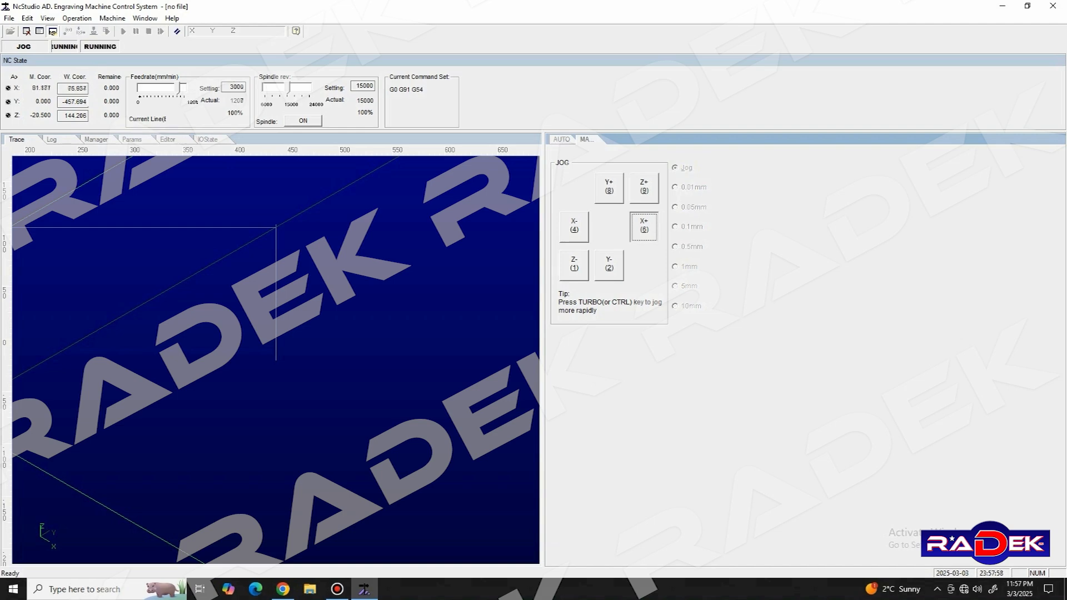
click(607, 185)
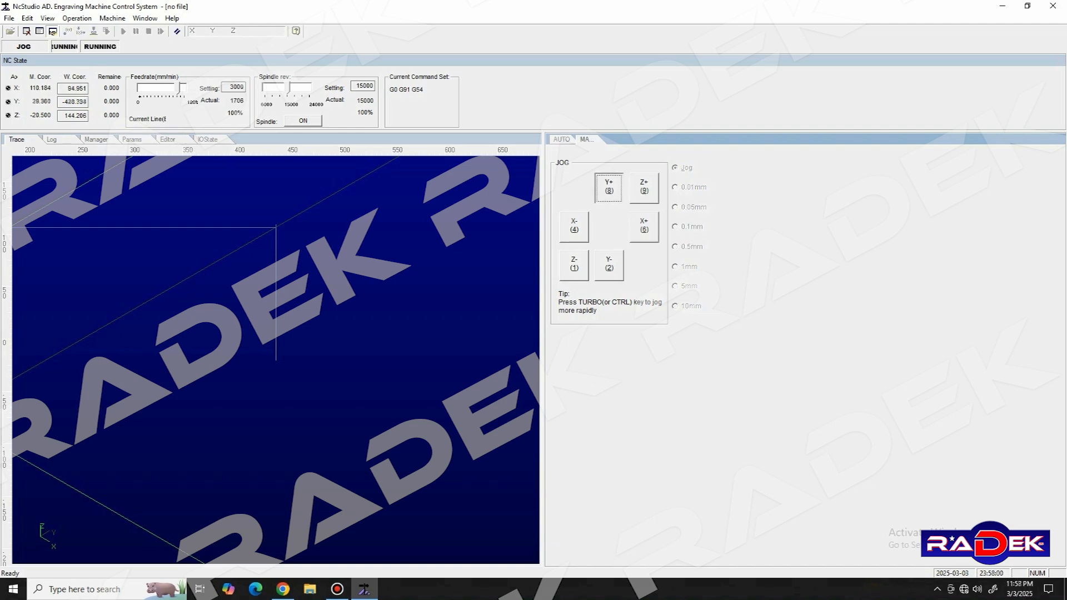
click(609, 187)
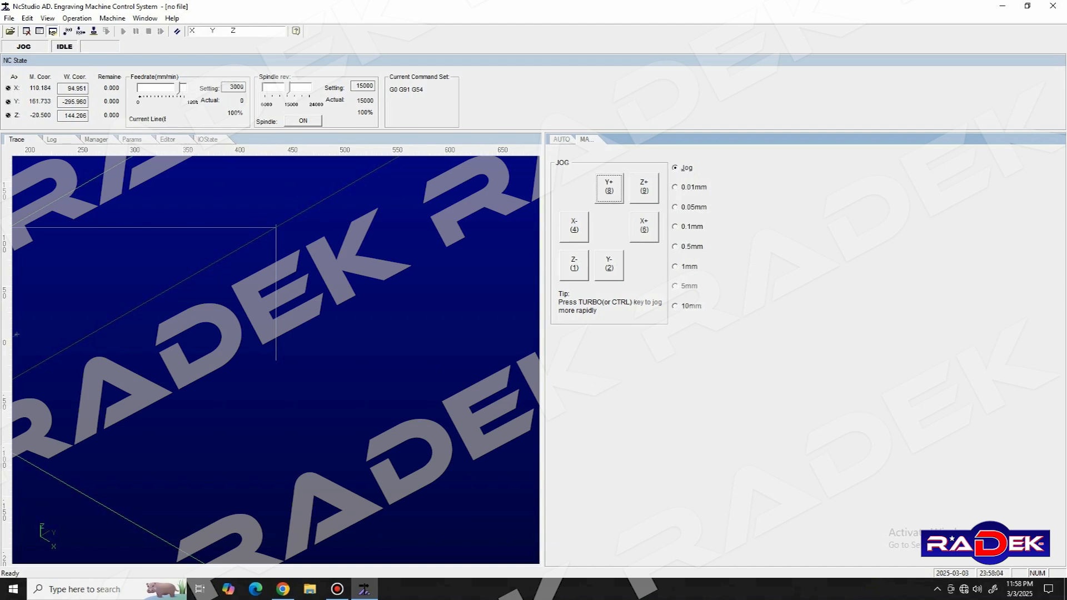
click(643, 227)
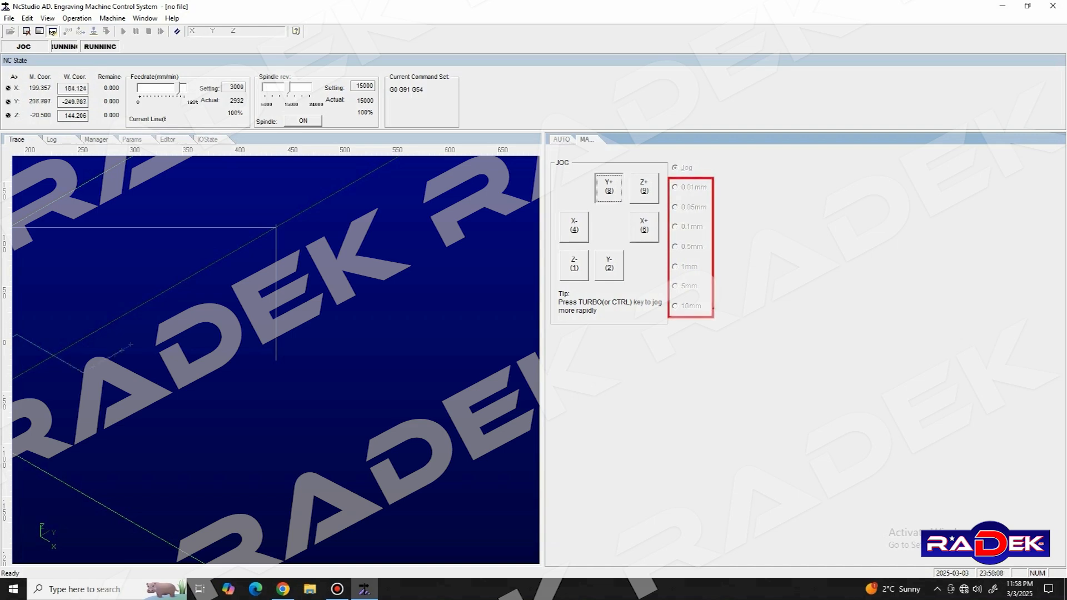
Jog the head further in positive Y and X until it rests near X 72.072, Y 0.000
click(608, 186)
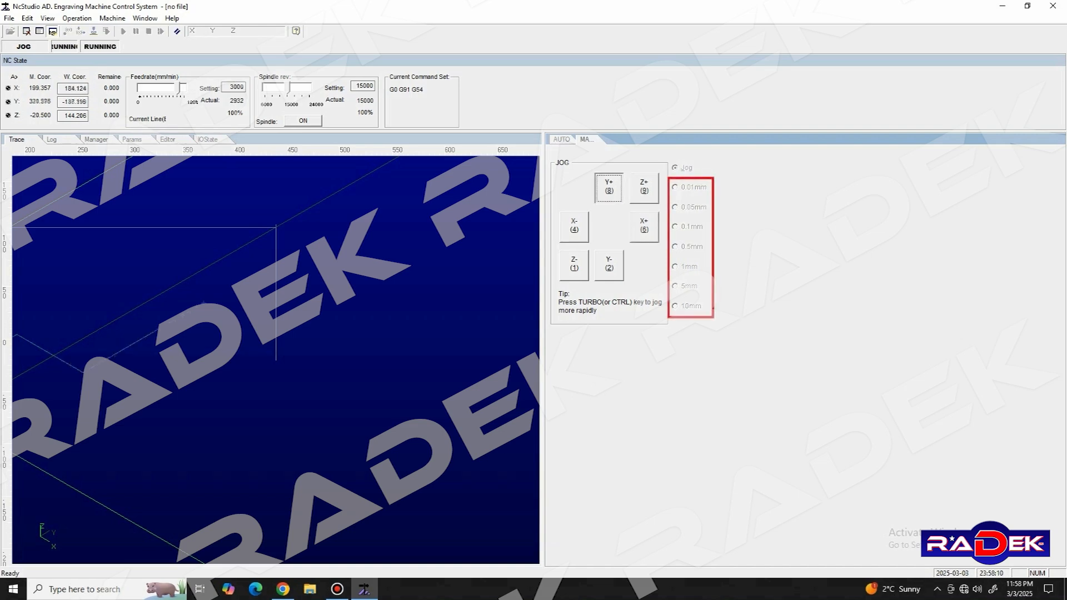
click(644, 227)
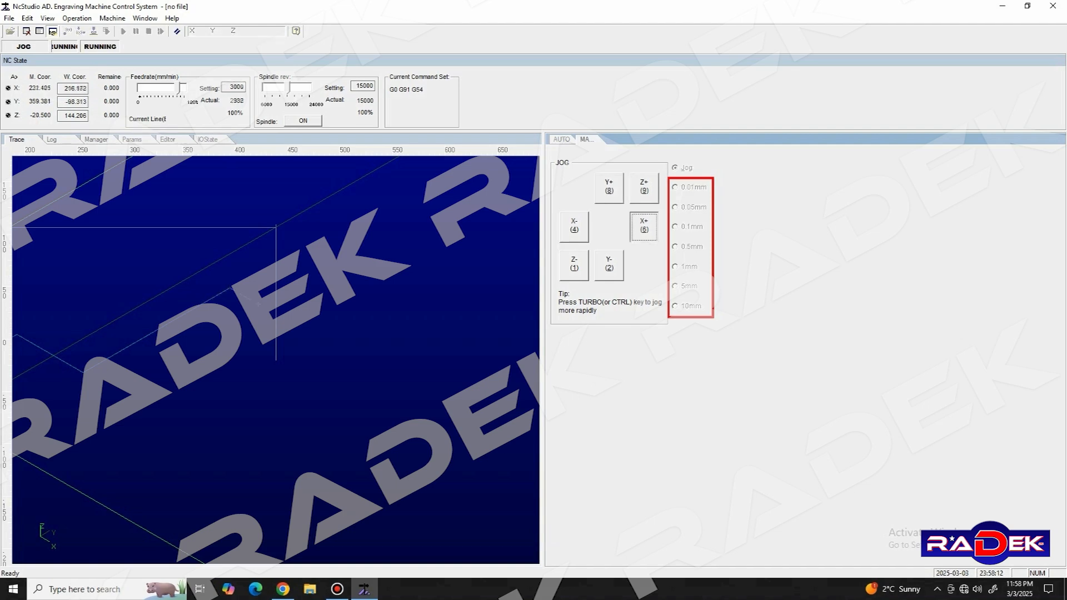
click(644, 227)
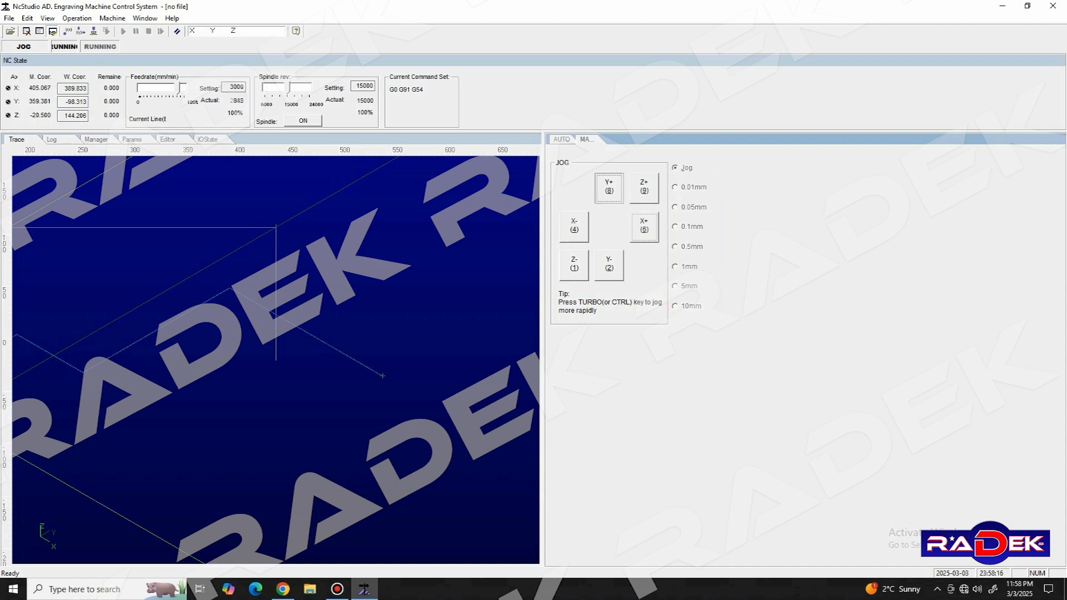
click(608, 186)
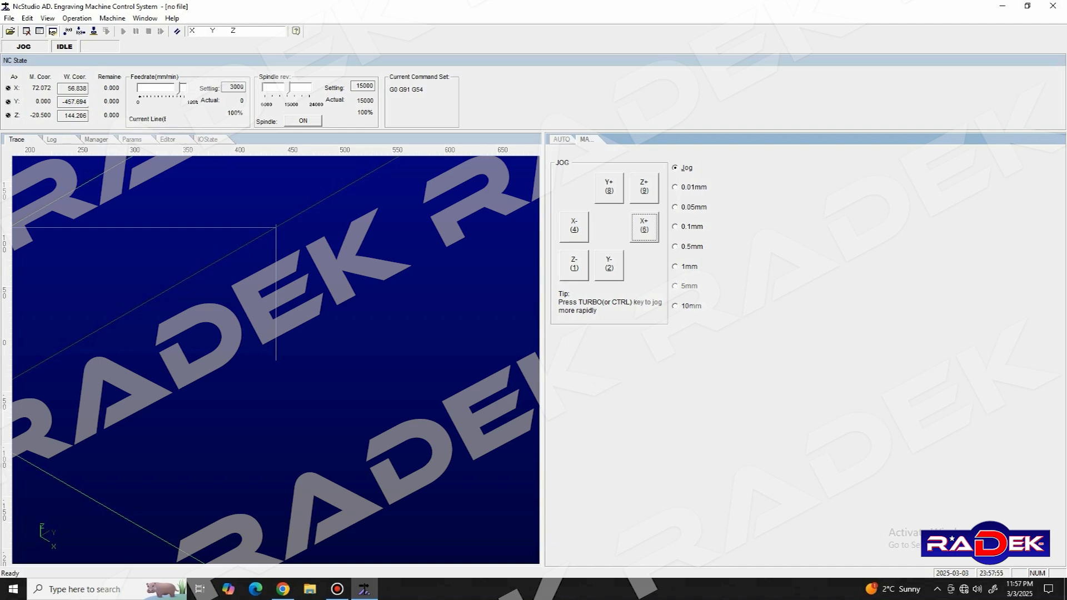
Jog to the start point and zero the X, Y and Z work coordinates there
click(573, 266)
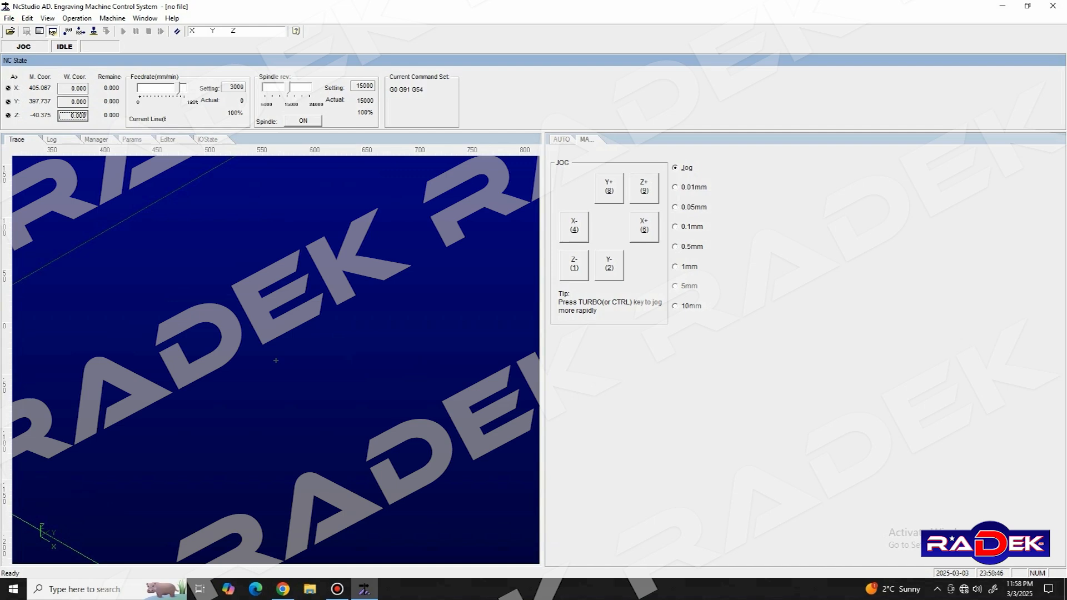
Load Radek.nc from the NC_Files folder so its G-code lists in the Auto view
click(8, 18)
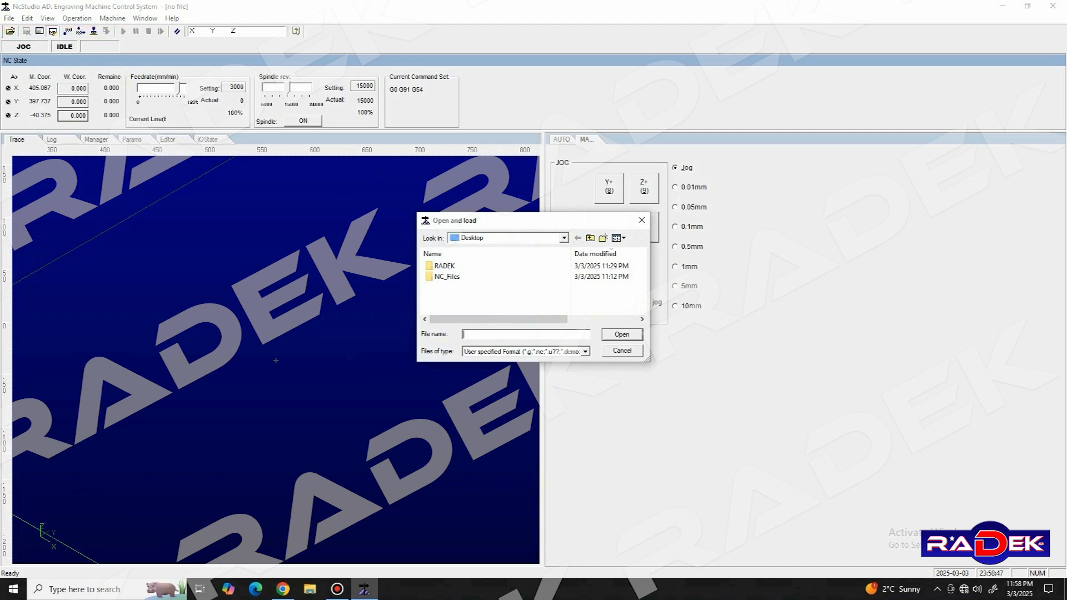
double_click(448, 277)
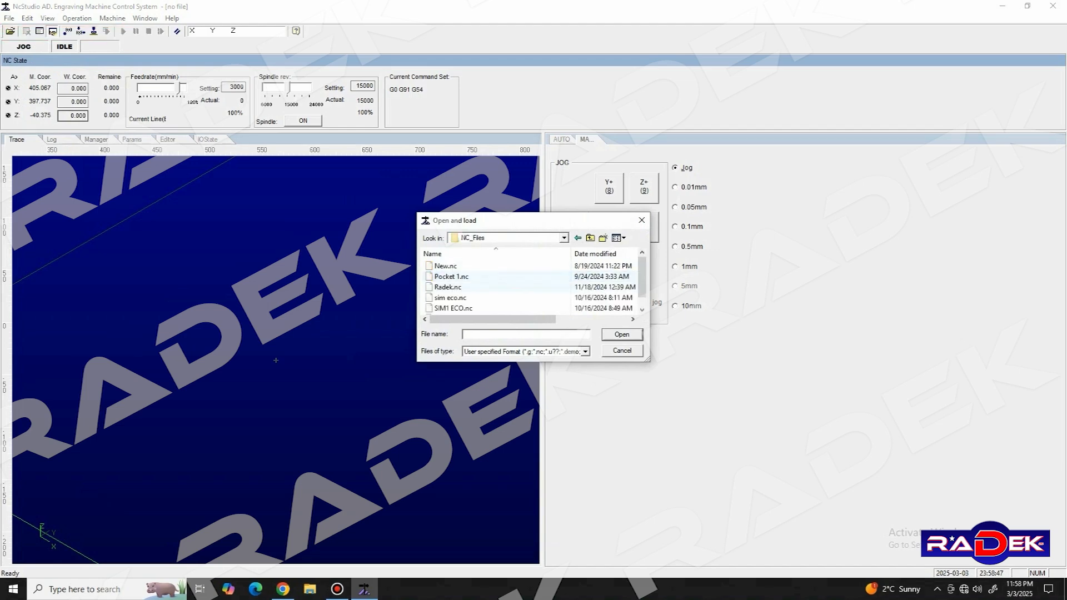
double_click(447, 287)
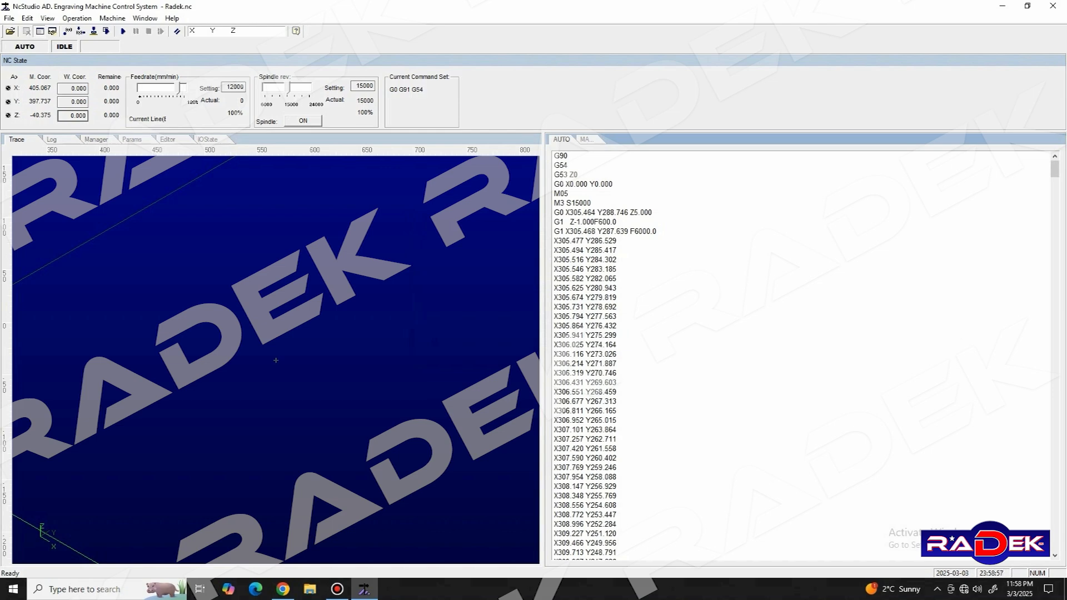
Scroll through the Radek.nc G-code, then return to the manual jog (MA) view
scroll(down, 3)
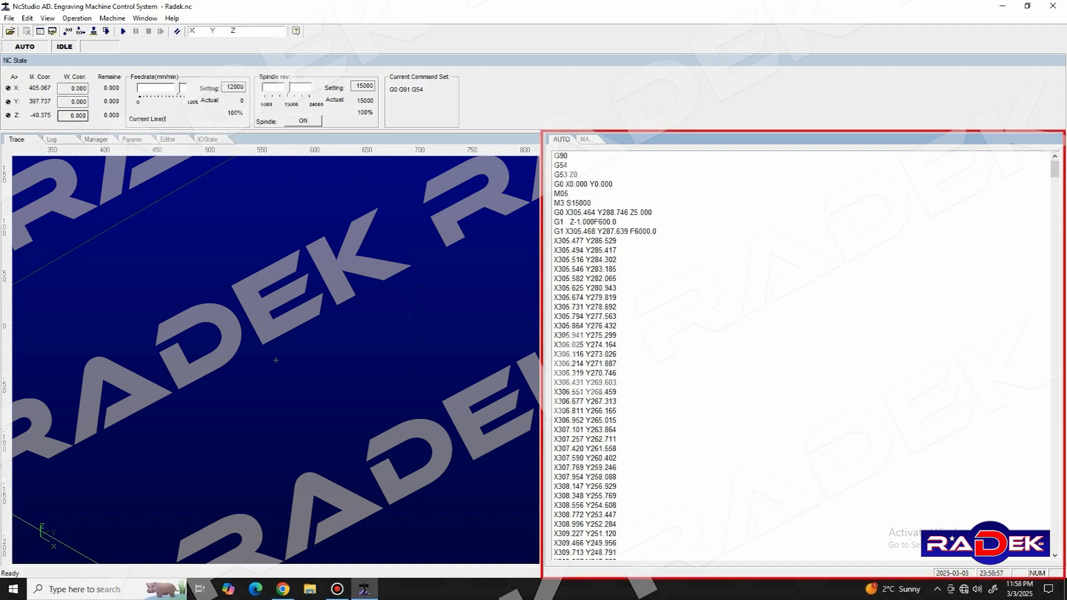
scroll(down, 3)
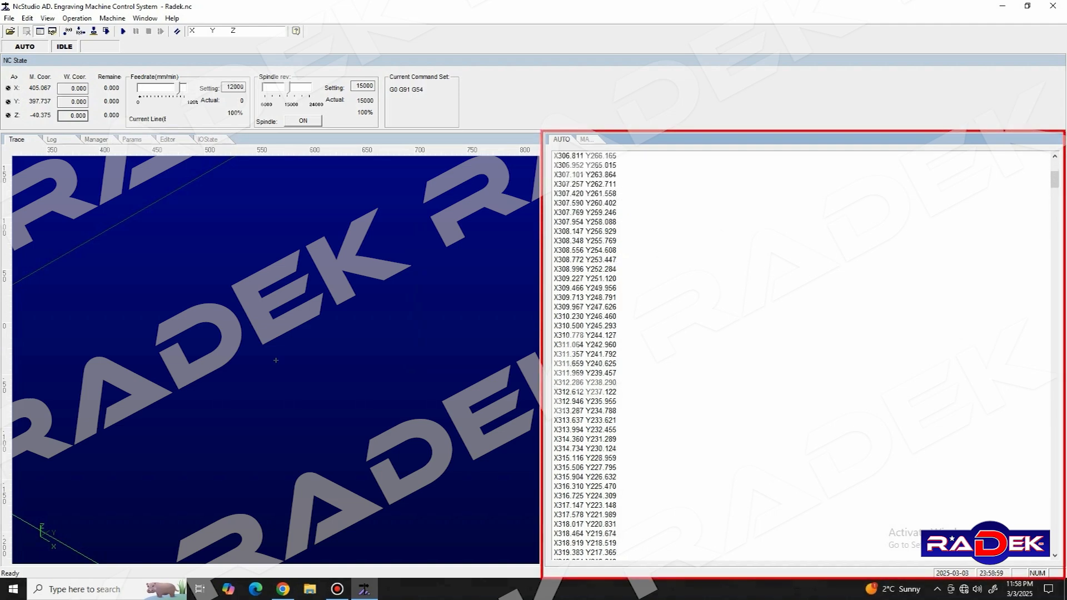
scroll(up, 3)
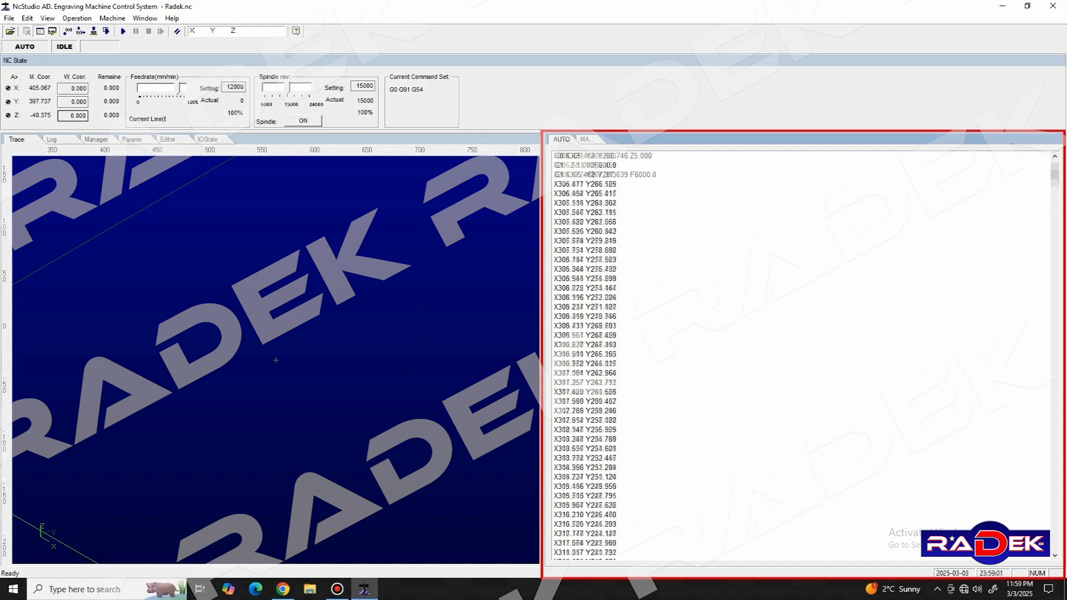
scroll(up, 3)
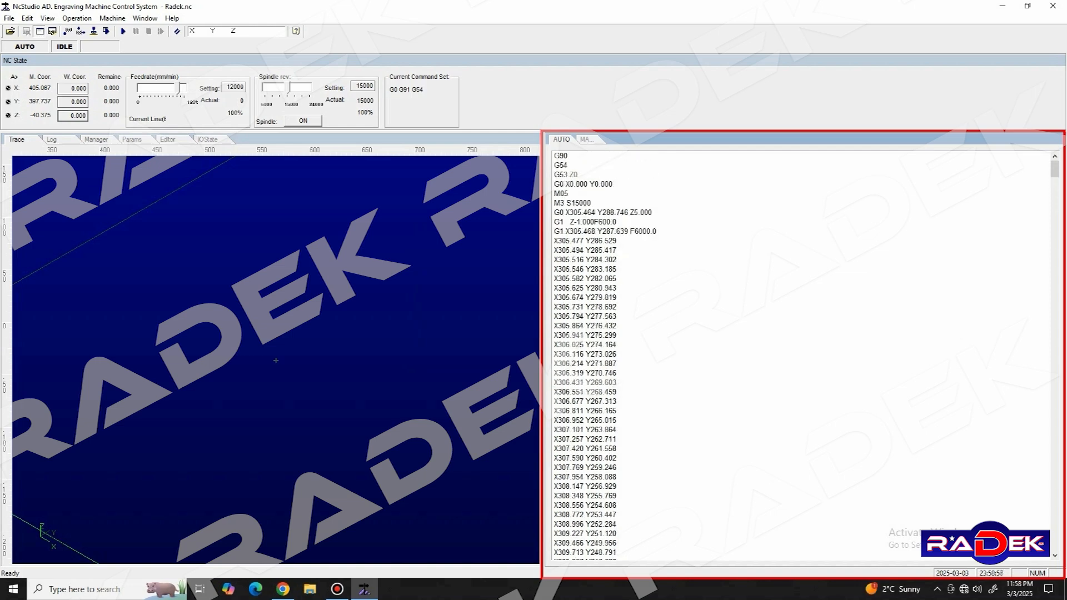
scroll(down, 3)
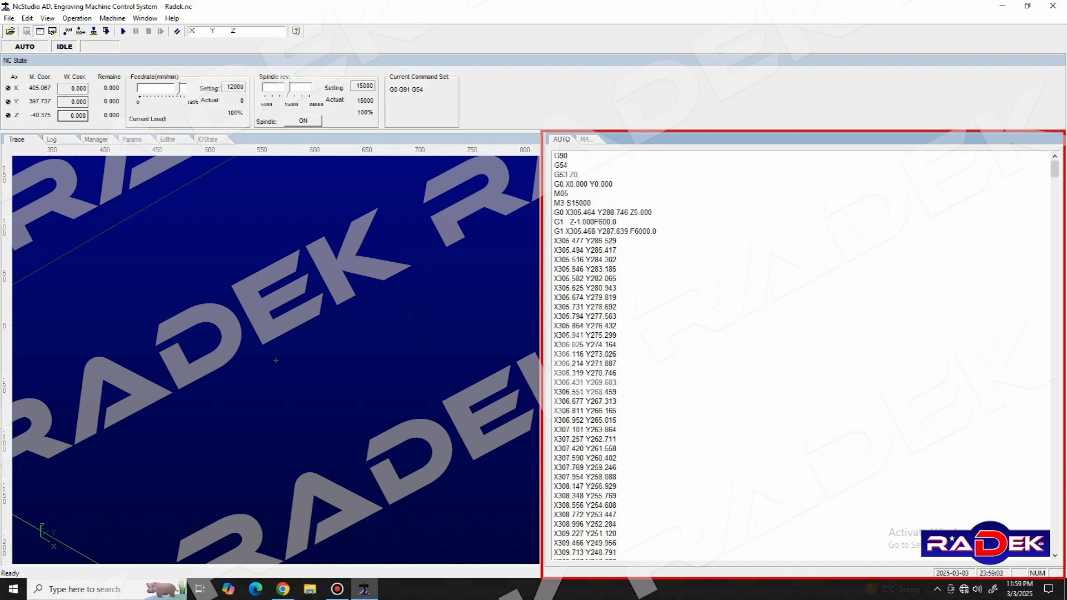
click(586, 140)
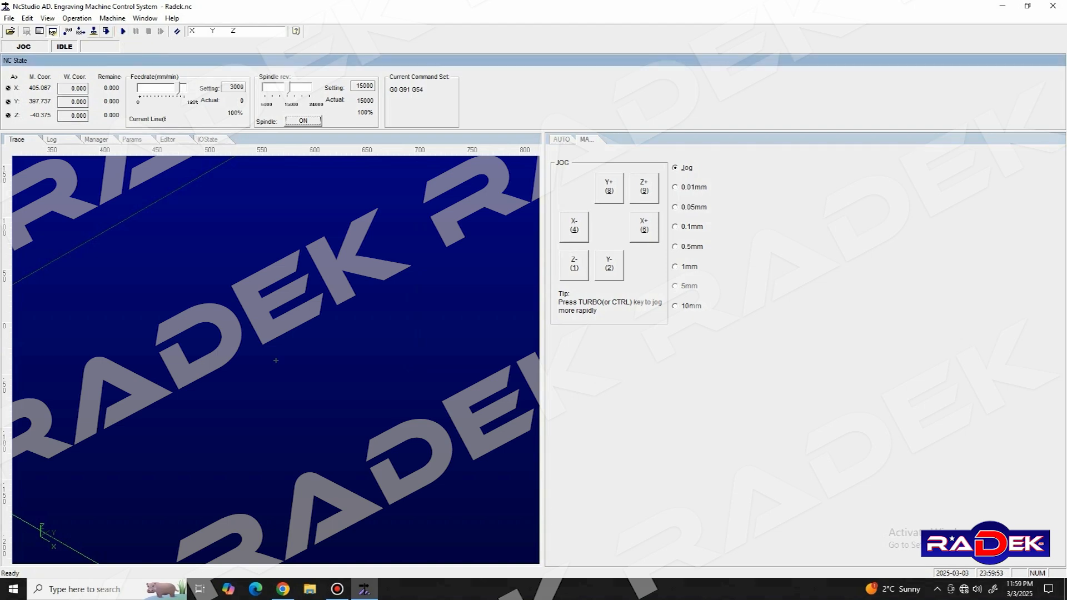
mouse_move(94, 31)
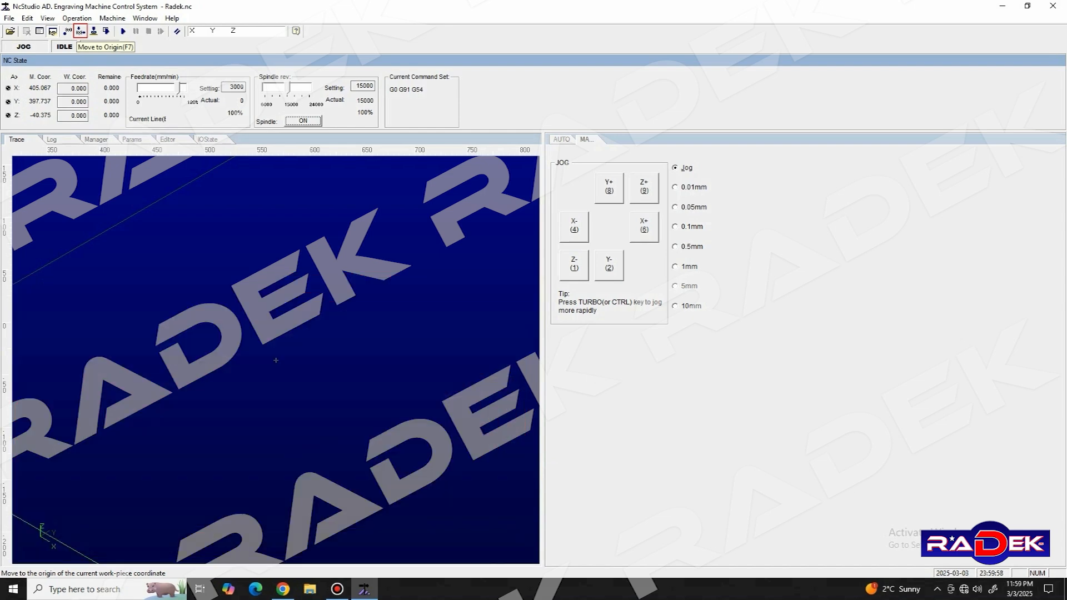
click(574, 263)
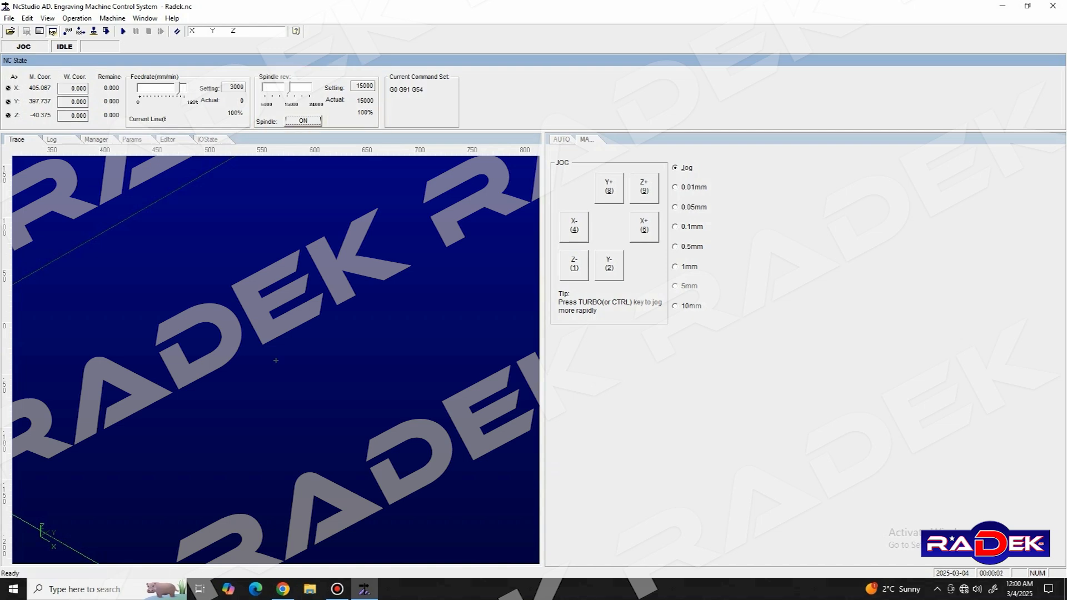
Jog the head away from the work origin in positive Y, raise it along Z, then move in positive X
click(607, 185)
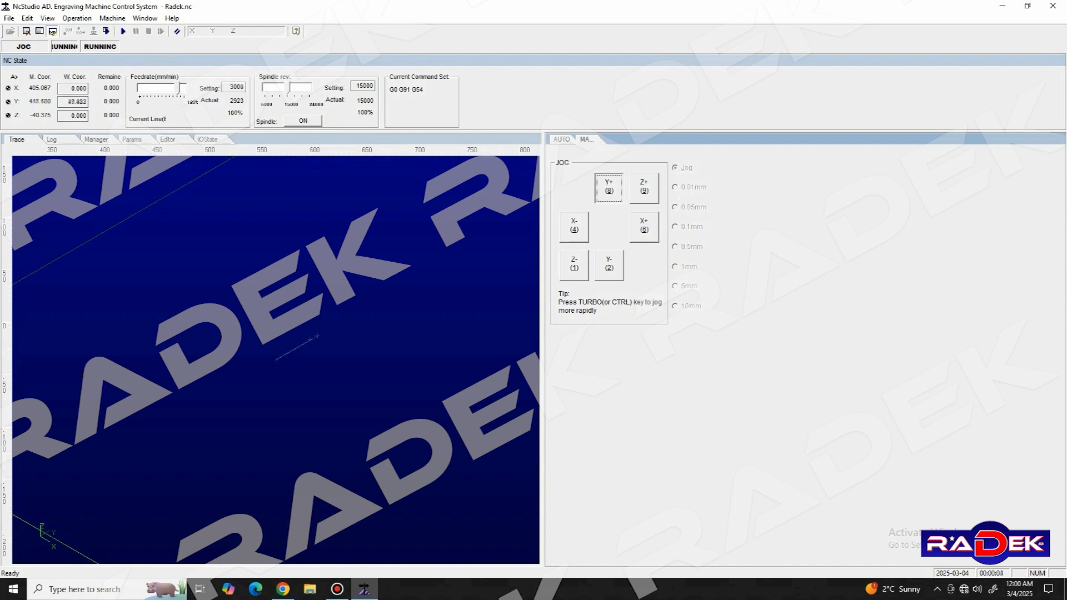
click(608, 187)
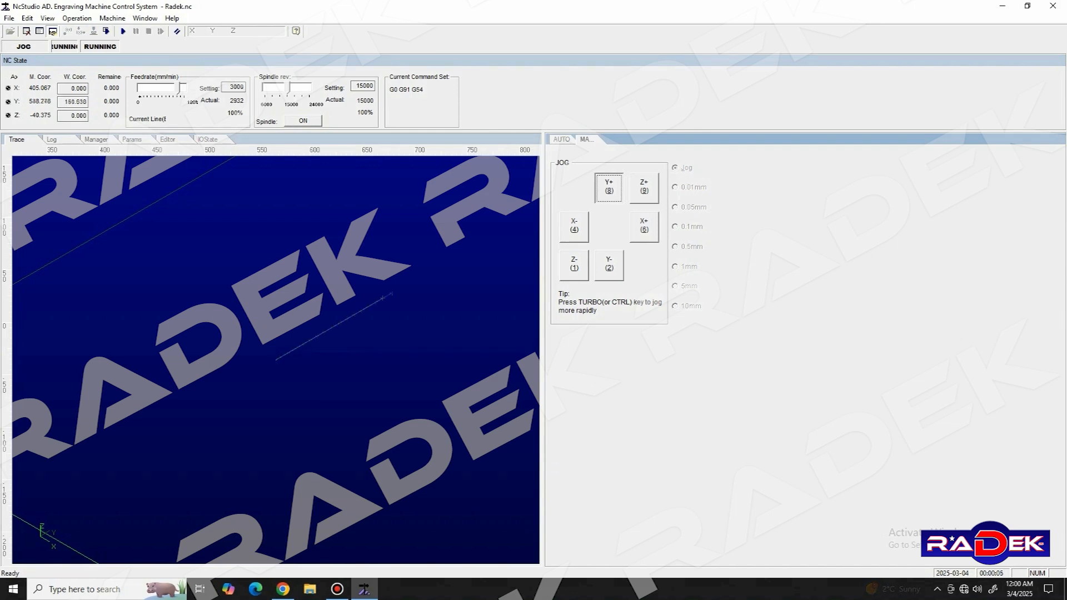
click(608, 187)
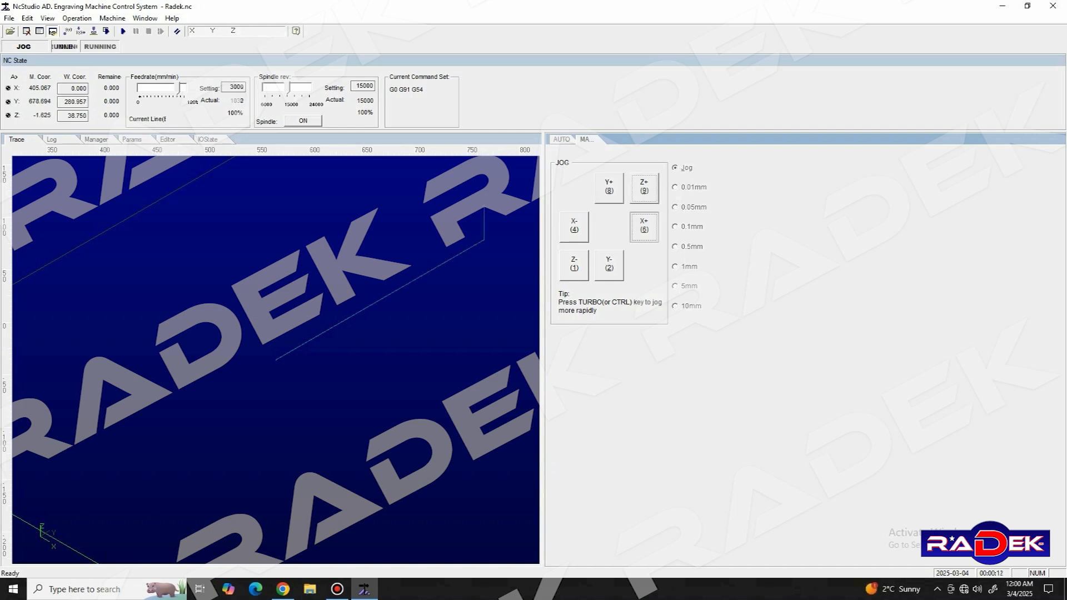
click(642, 227)
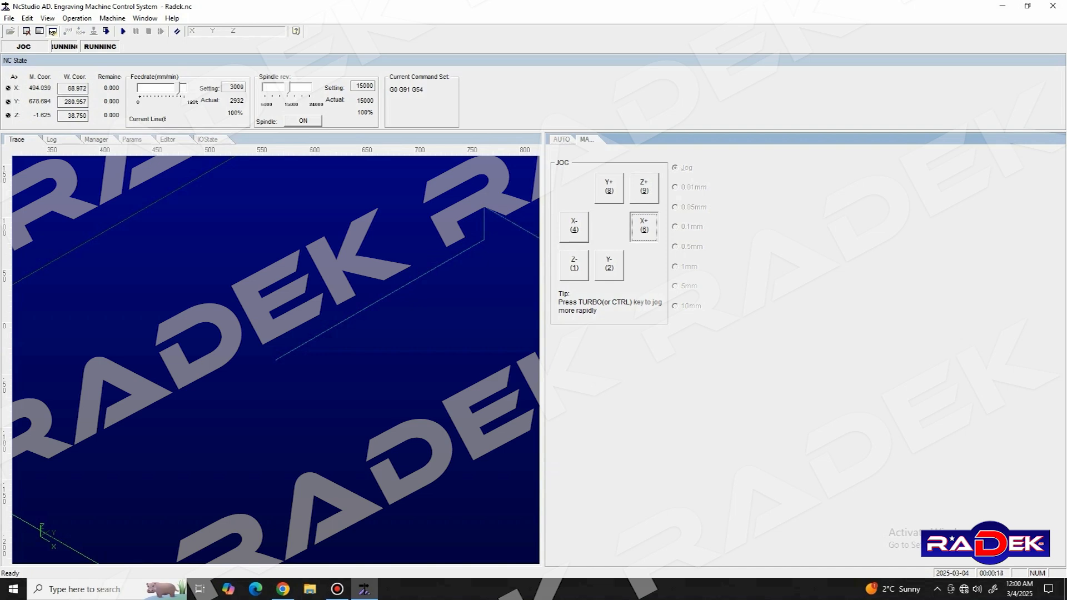